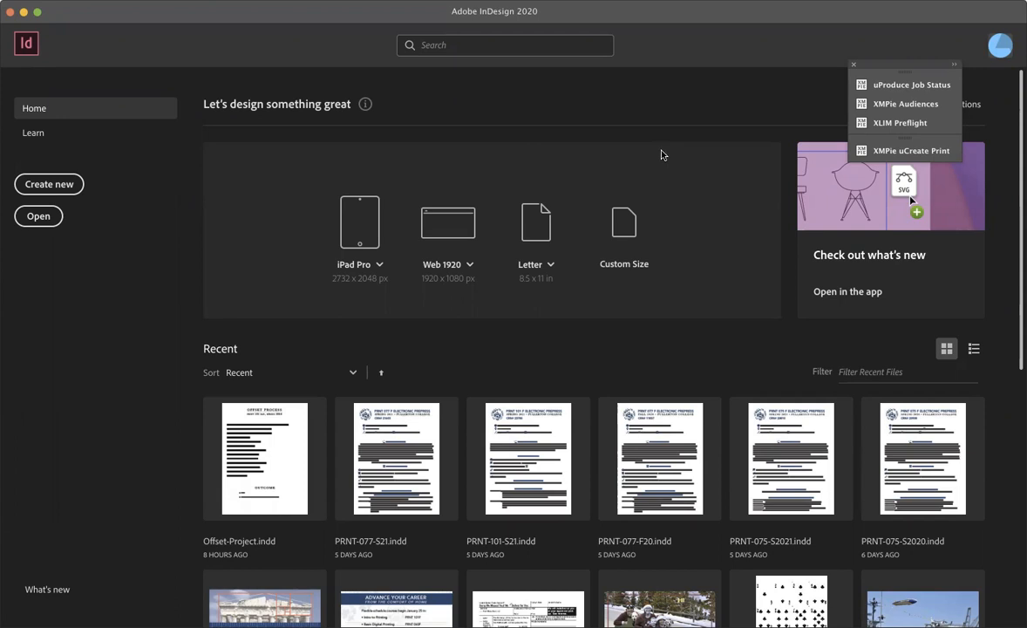
pyautogui.moveTo(498, 170)
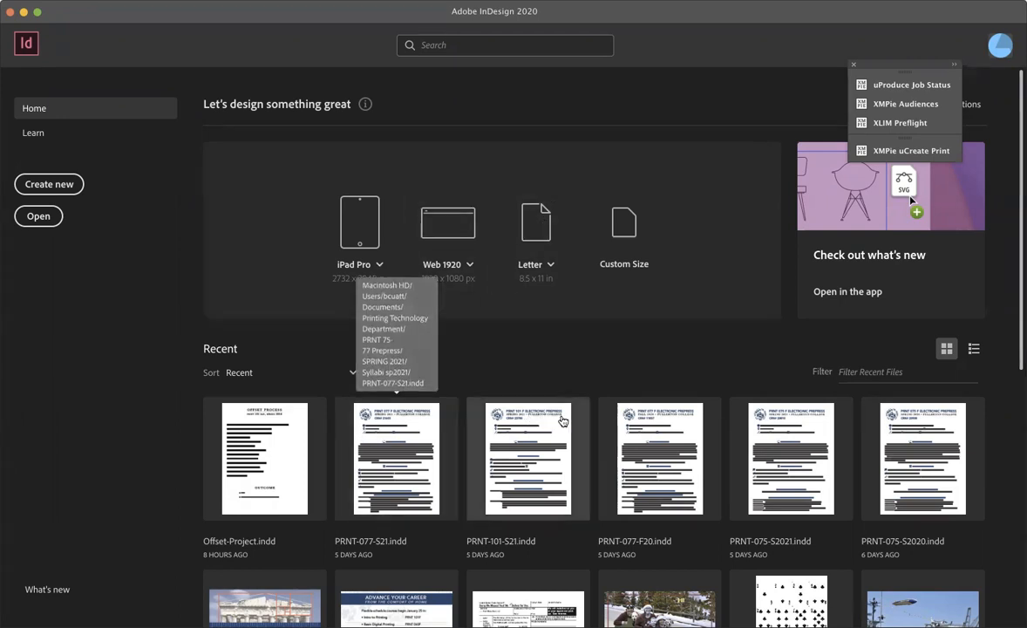
# - Toggle the recent files view, then start a new document keeping the [Default] preset
pyautogui.click(973, 349)
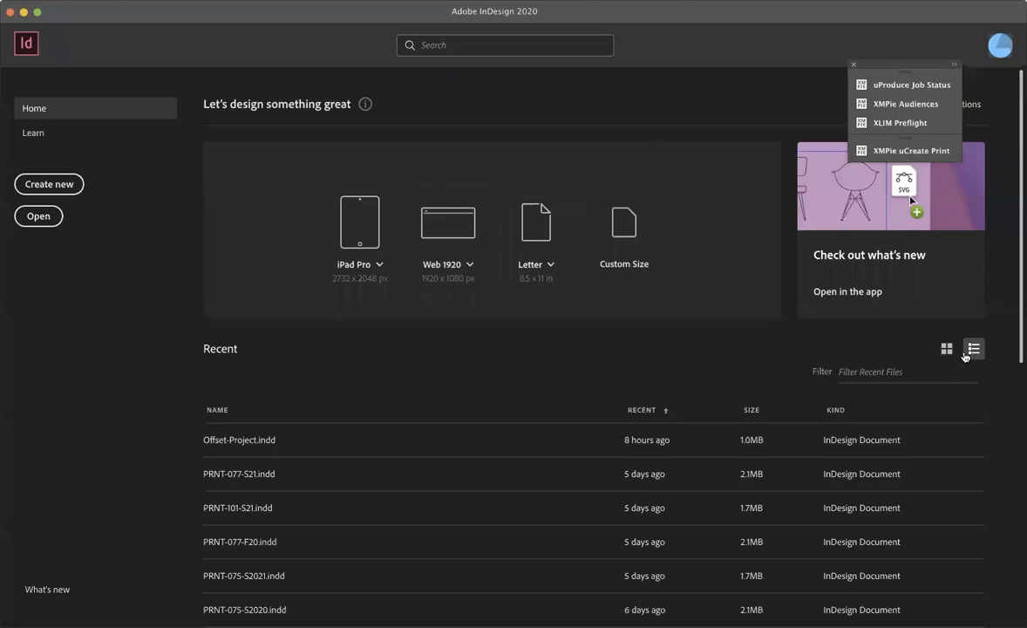
pyautogui.click(947, 349)
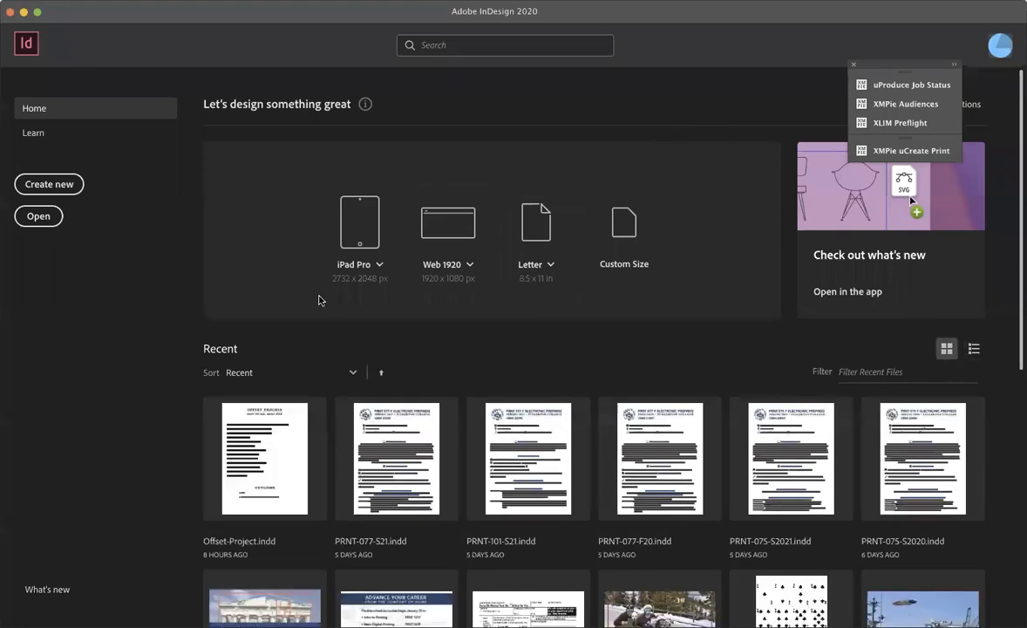
pyautogui.moveTo(150, 247)
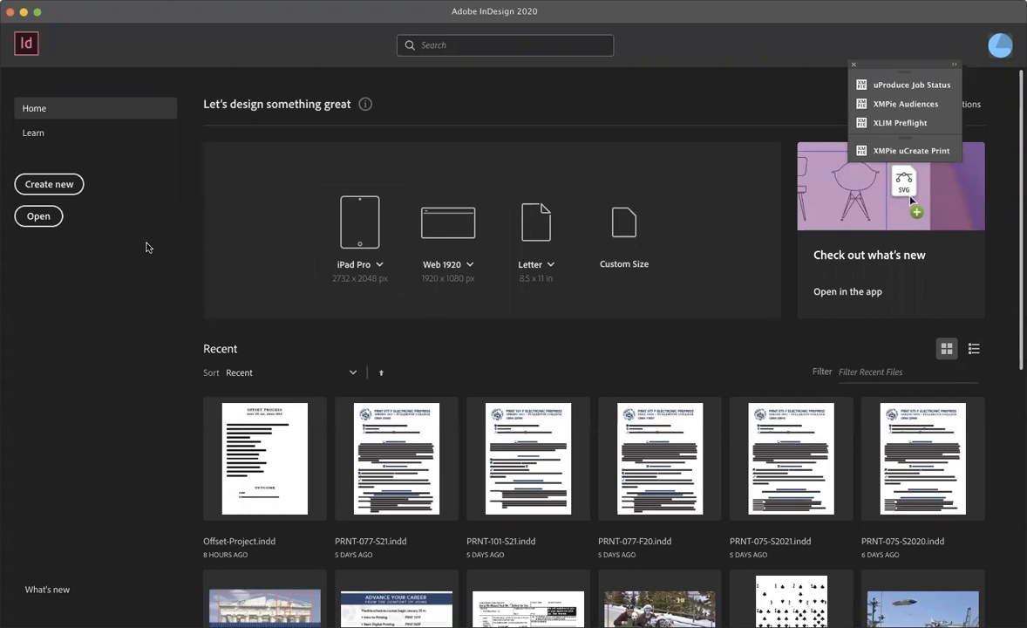
pyautogui.moveTo(74, 195)
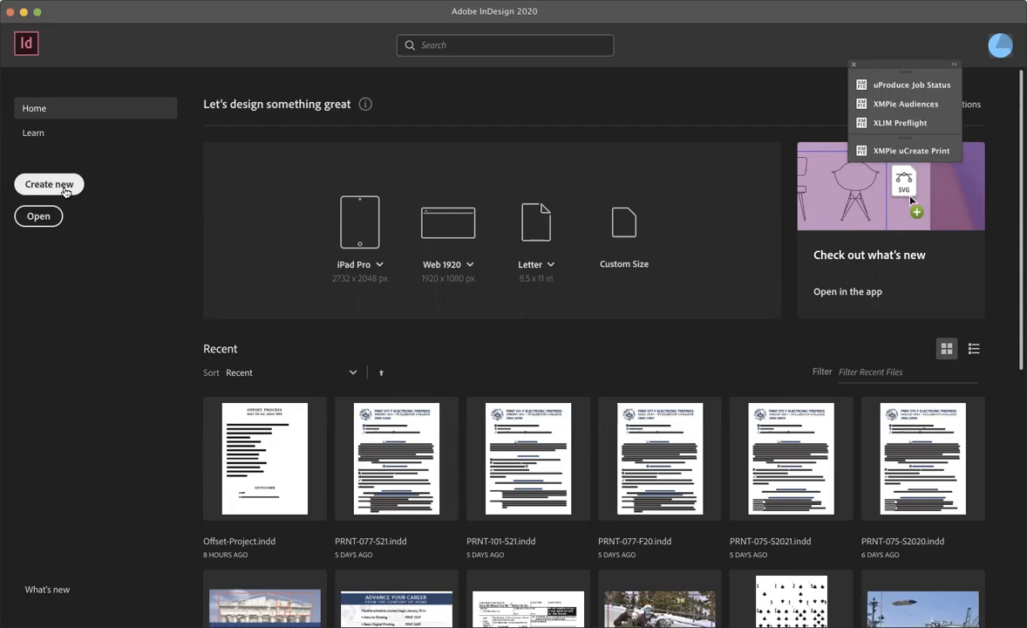
pyautogui.click(49, 184)
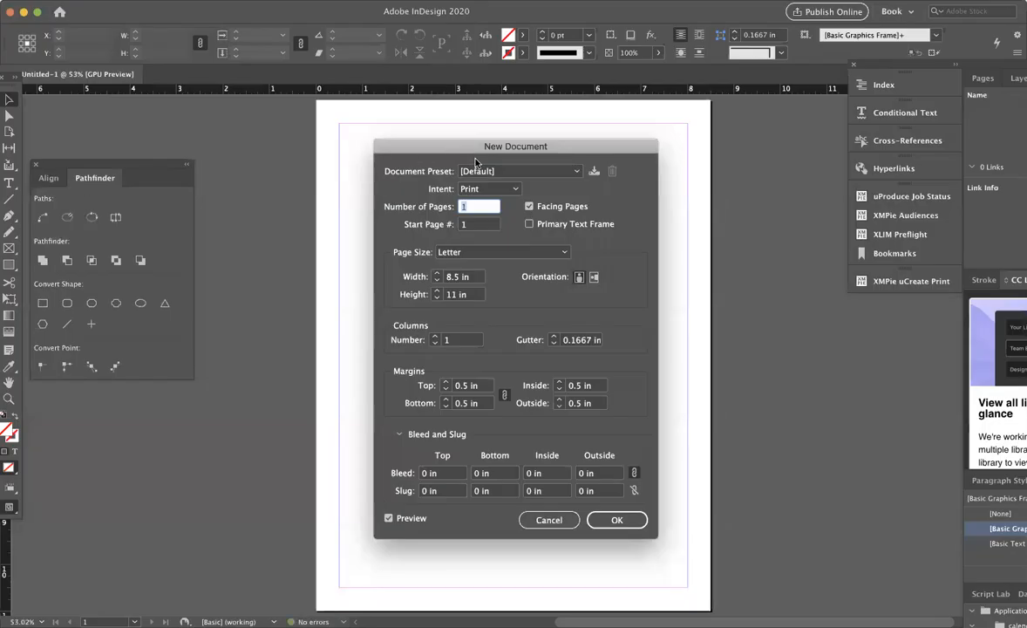
pyautogui.moveTo(487, 252)
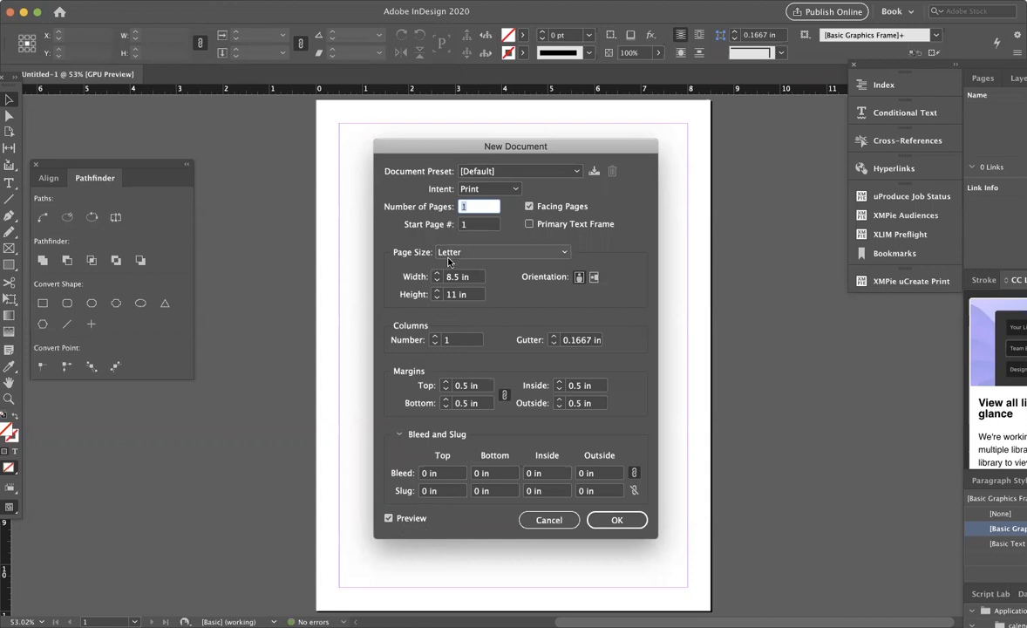
pyautogui.moveTo(405, 153)
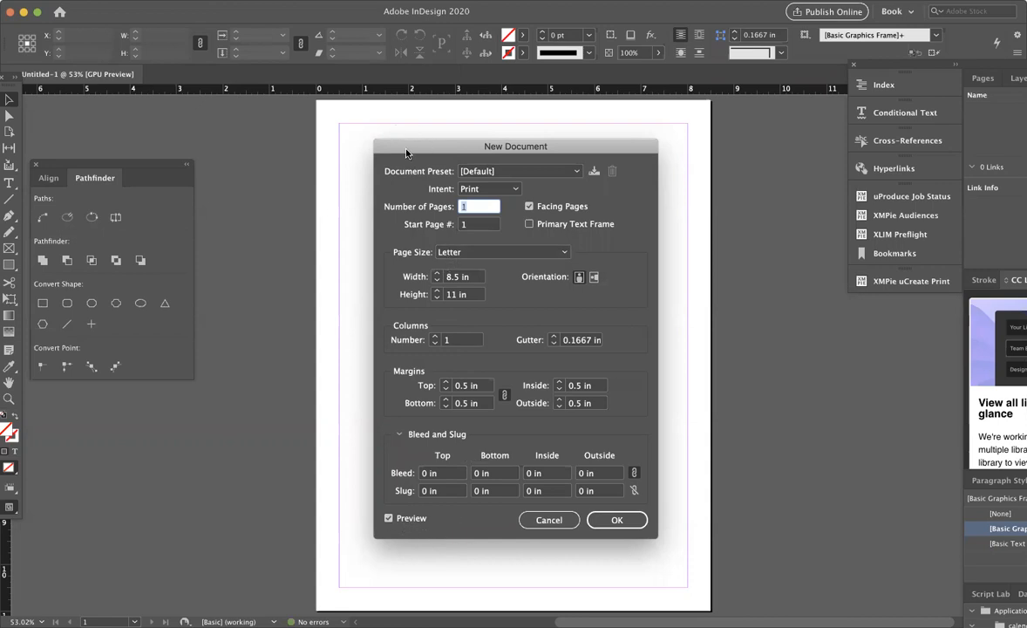
pyautogui.moveTo(508, 196)
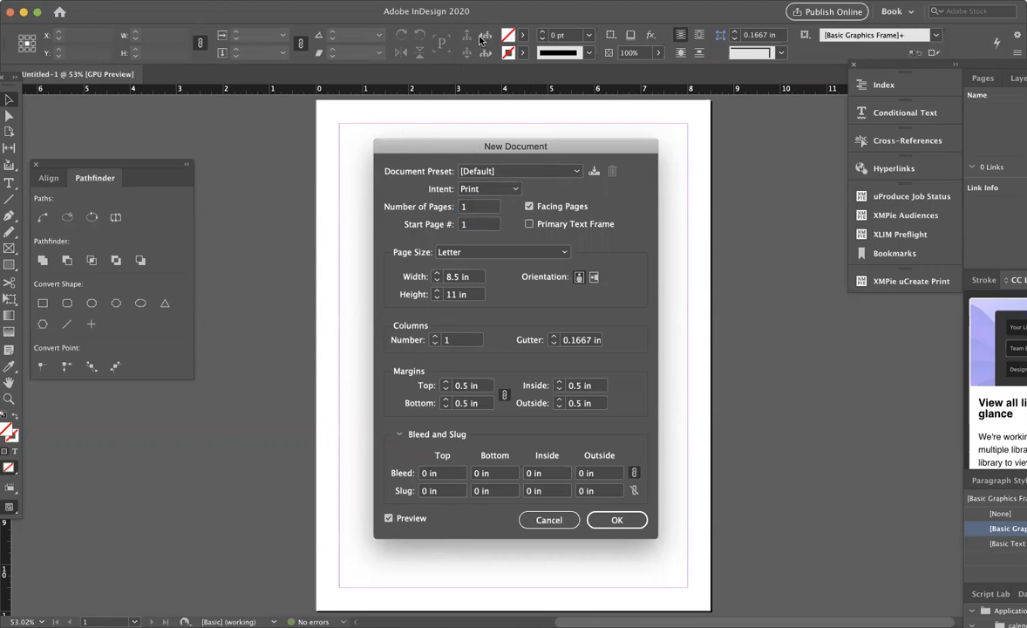
pyautogui.click(617, 519)
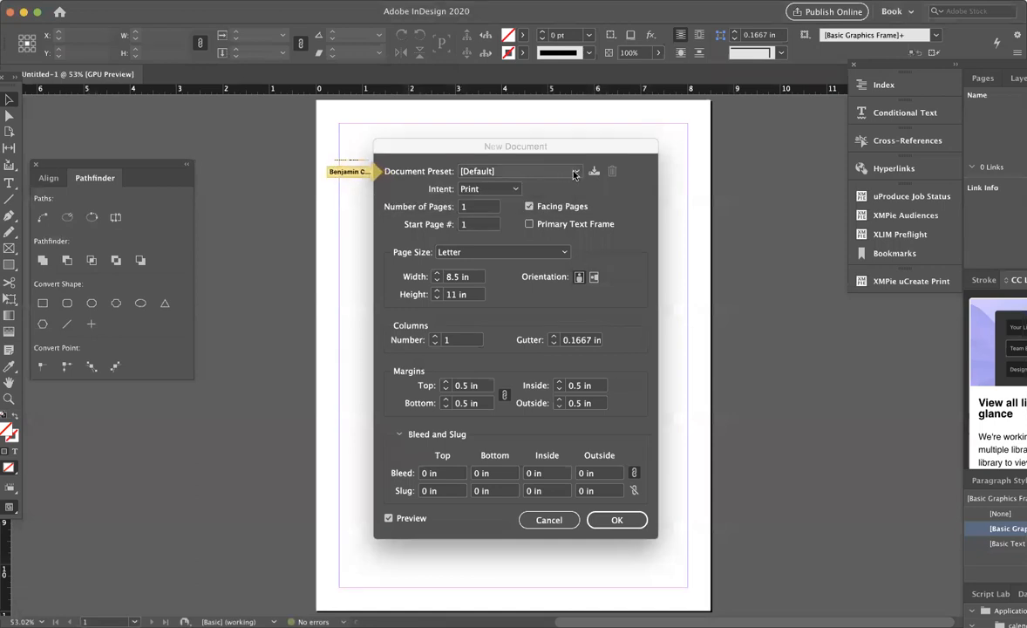
pyautogui.click(575, 171)
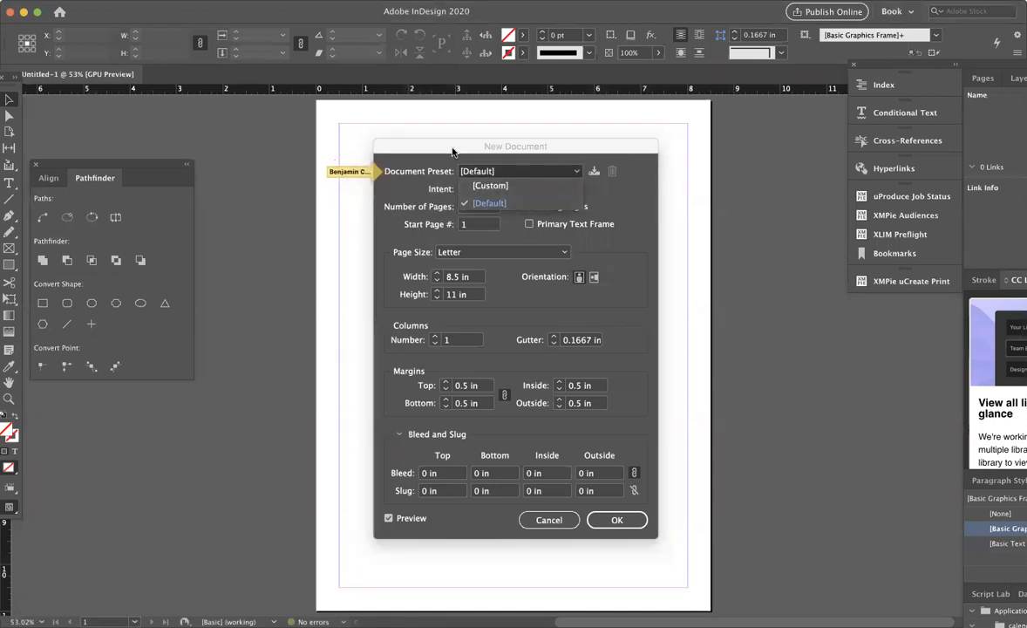
pyautogui.click(489, 202)
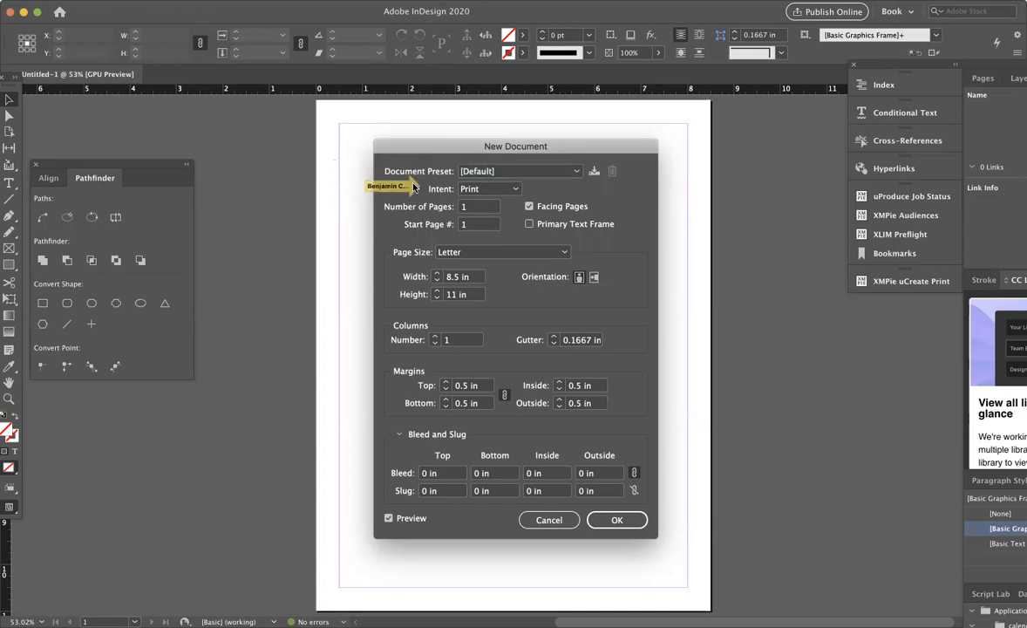
# - Keep Print as the document intent, leaving the preset as Custom
pyautogui.click(514, 188)
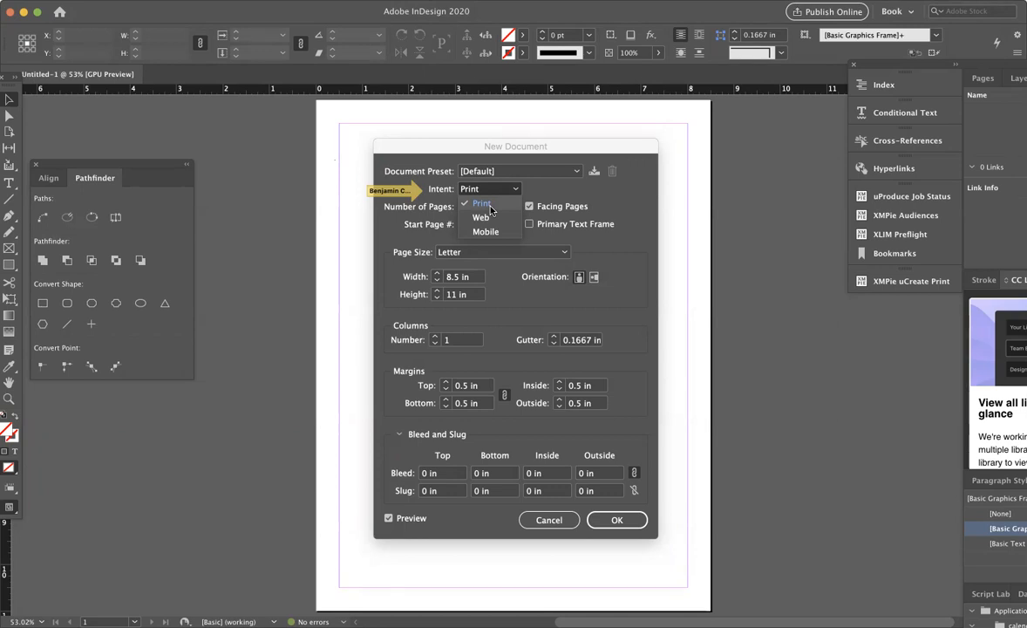
pyautogui.moveTo(504, 215)
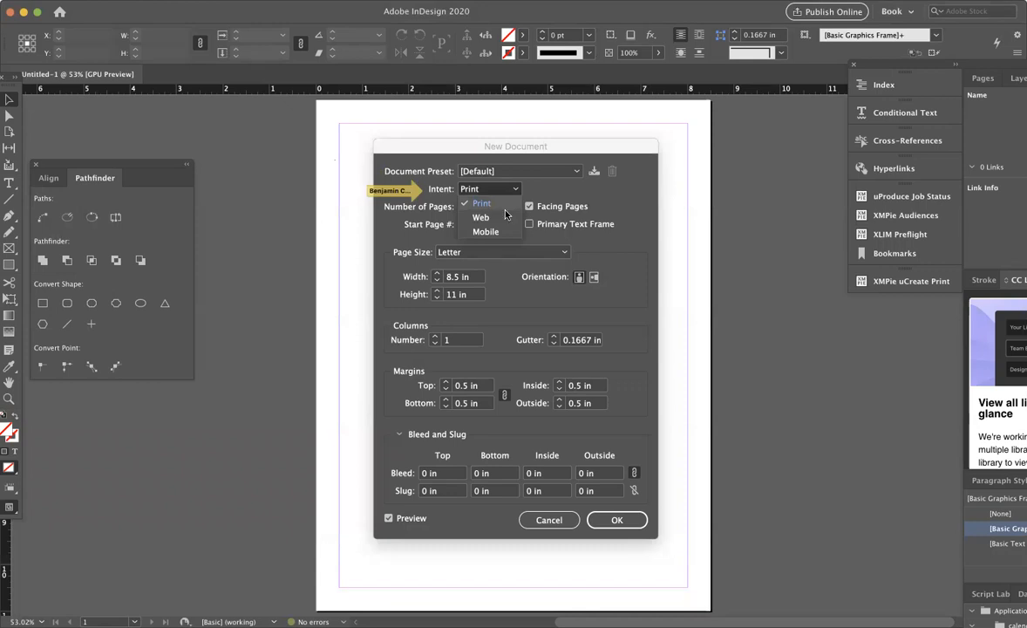
pyautogui.moveTo(488, 231)
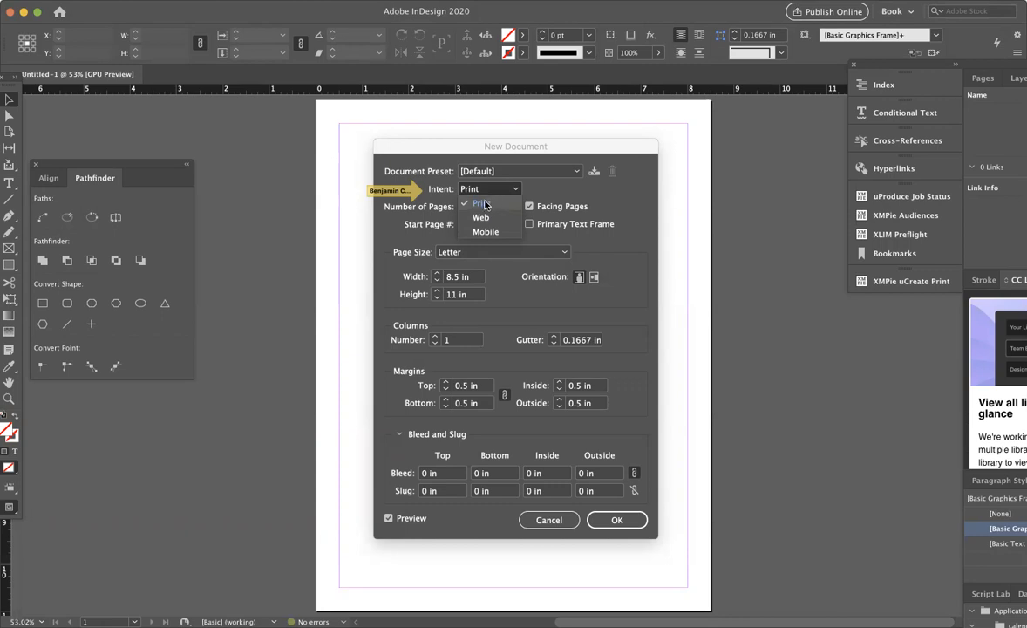
pyautogui.click(481, 202)
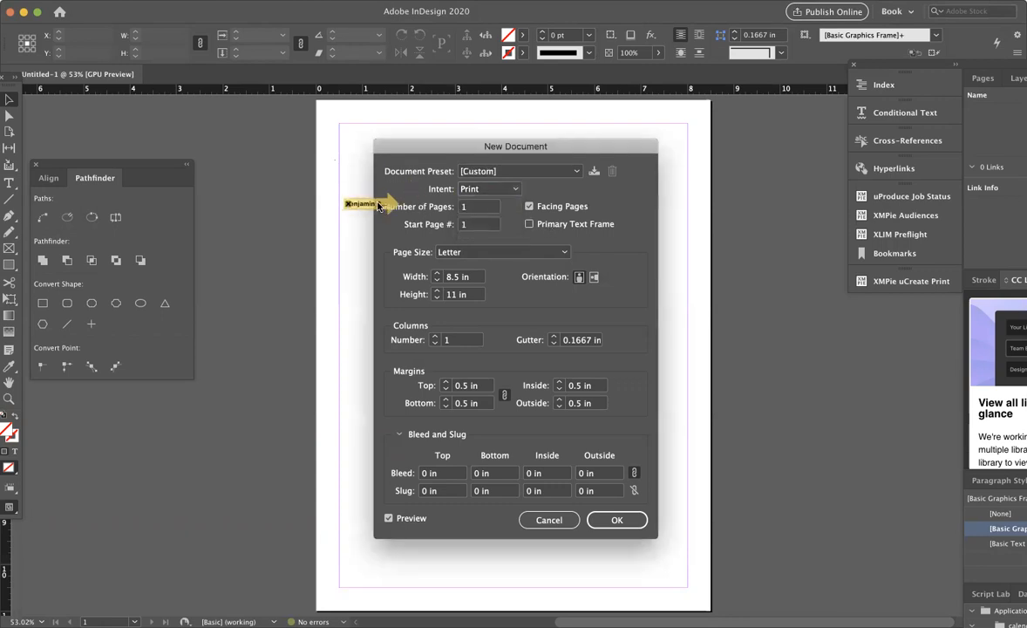
pyautogui.click(478, 207)
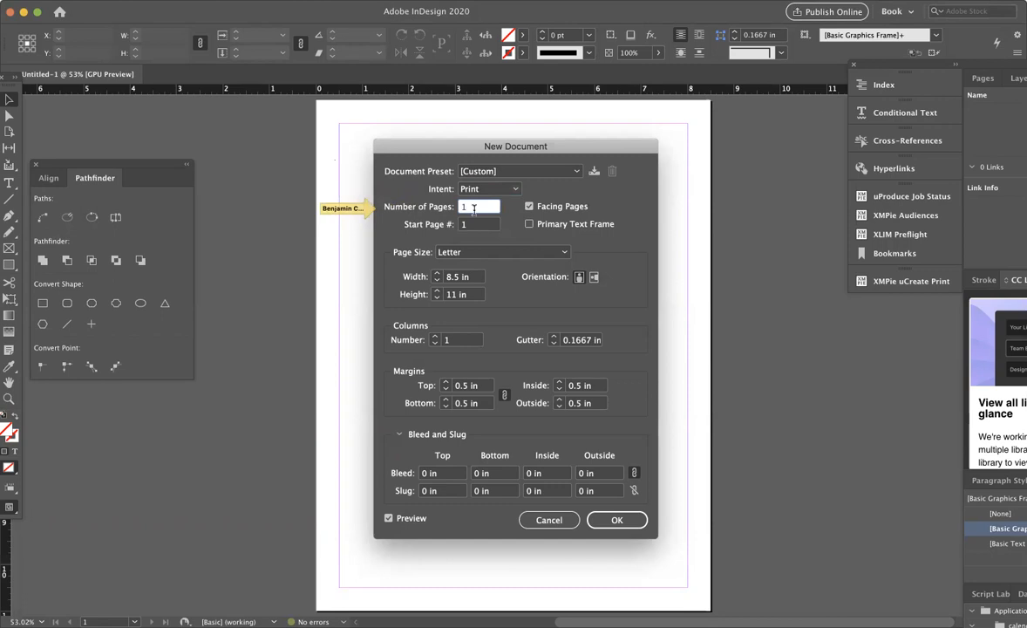
pyautogui.write('1000')
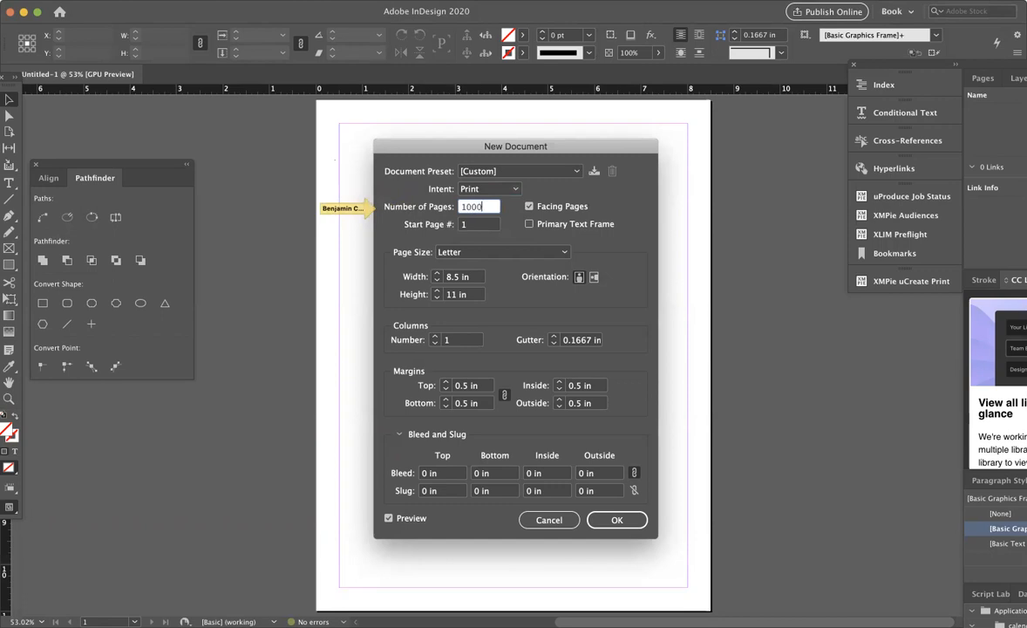
pyautogui.click(478, 224)
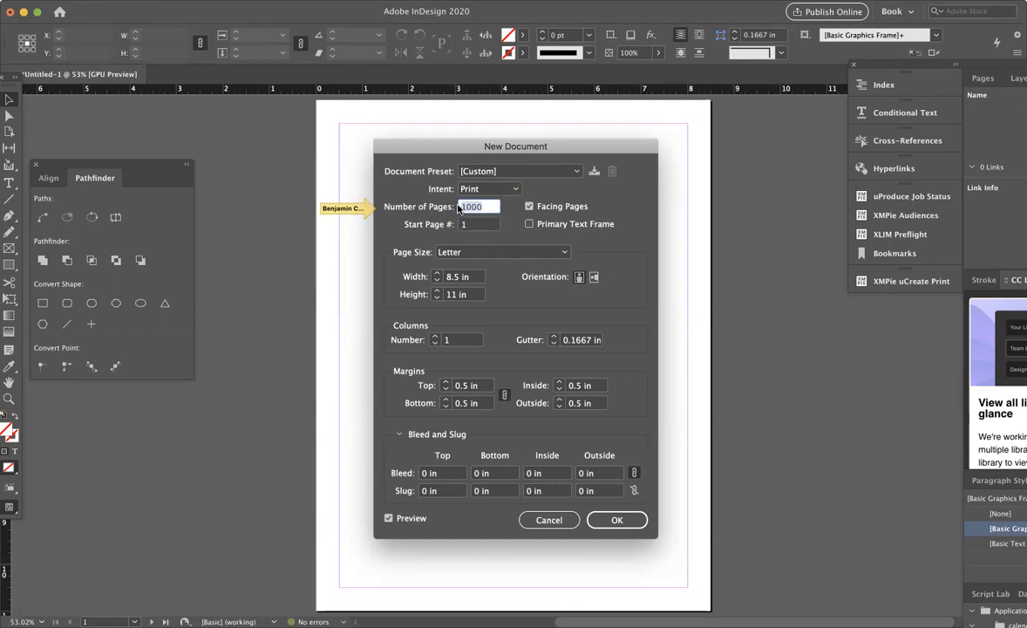
pyautogui.write('1')
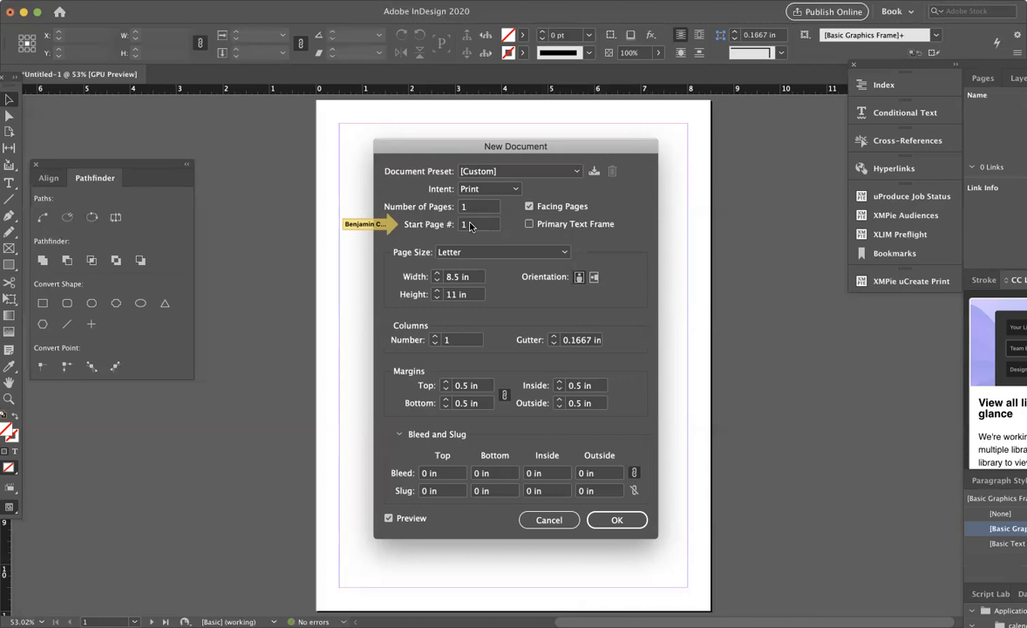
pyautogui.moveTo(549, 228)
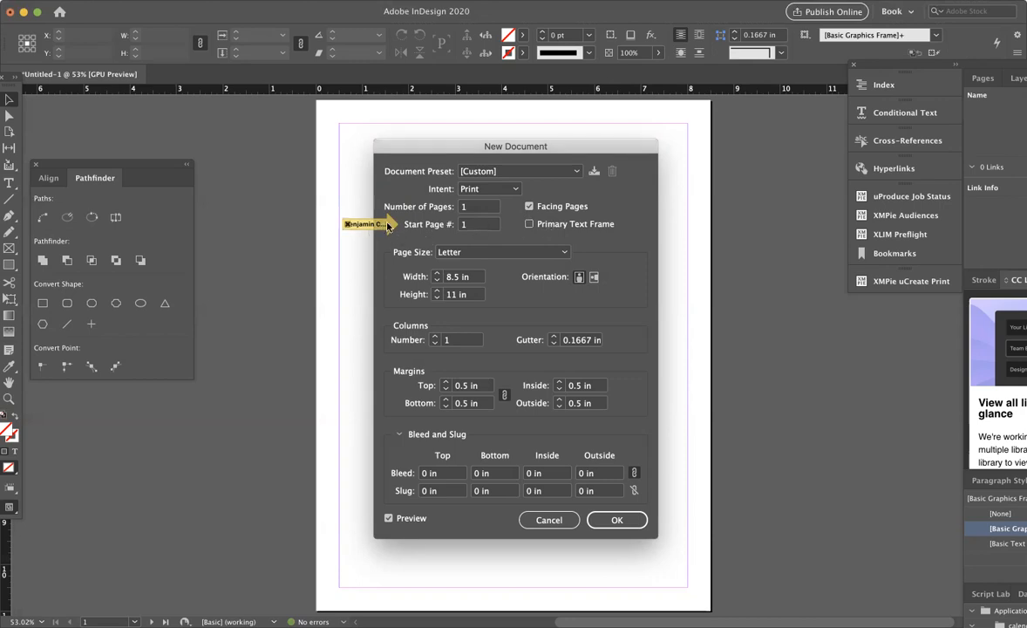
pyautogui.moveTo(510, 228)
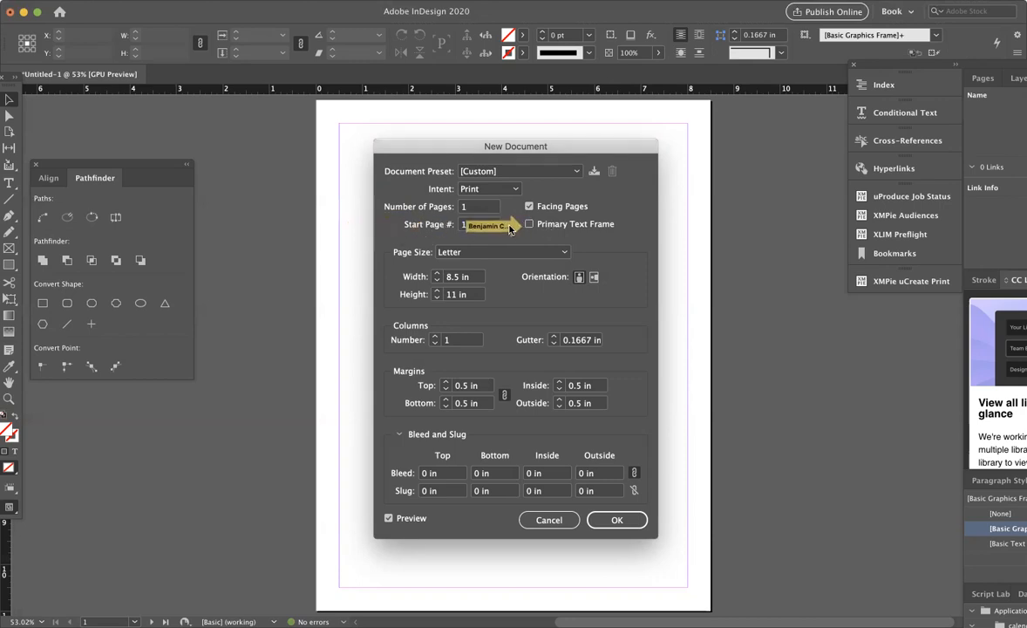
pyautogui.moveTo(486, 235)
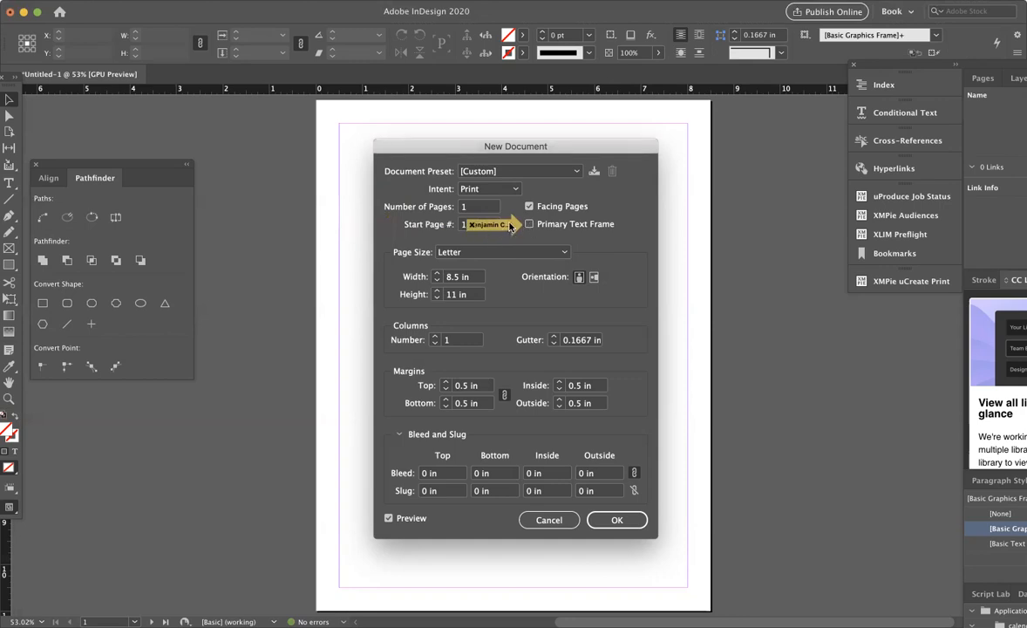
pyautogui.moveTo(397, 265)
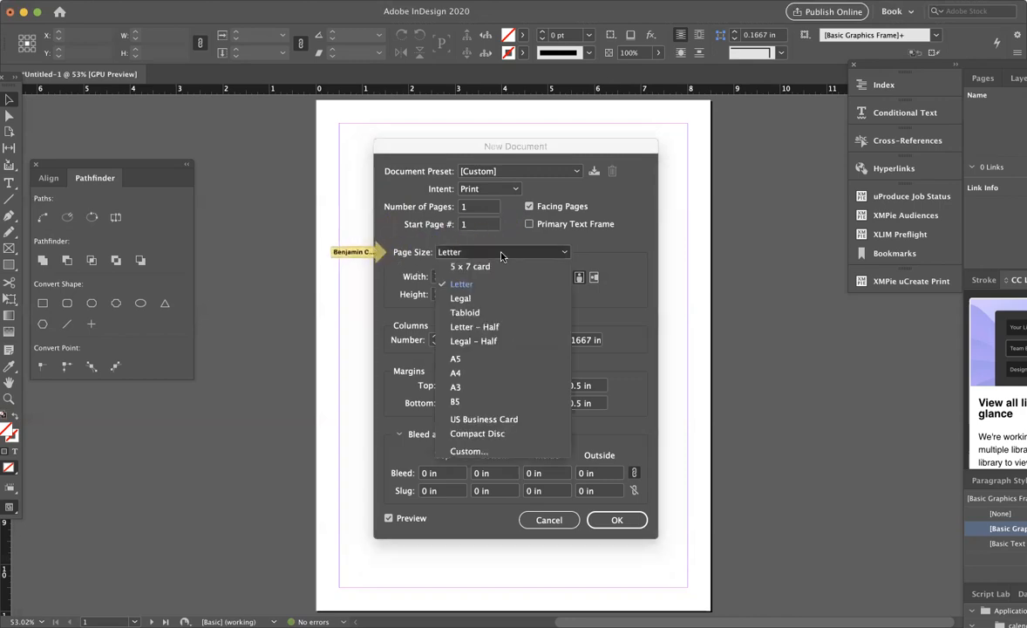
pyautogui.moveTo(471, 267)
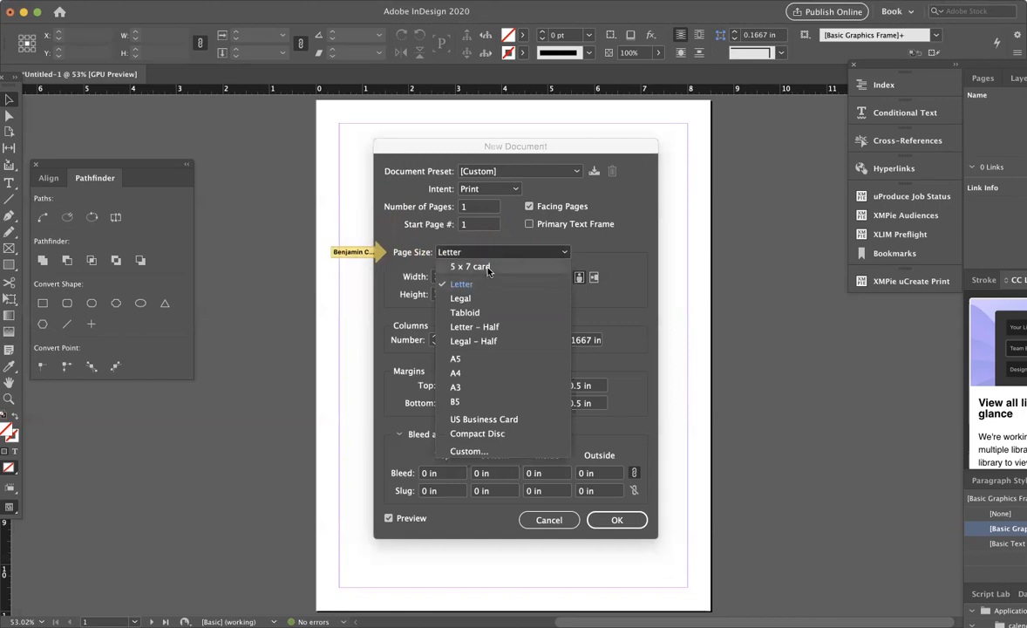
pyautogui.moveTo(490, 269)
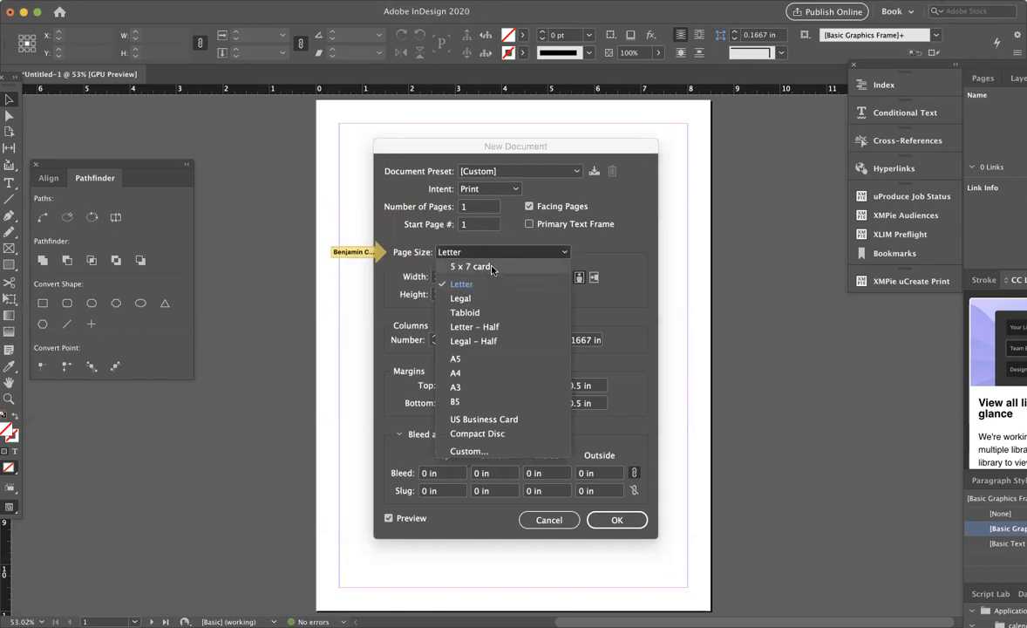
pyautogui.moveTo(520, 267)
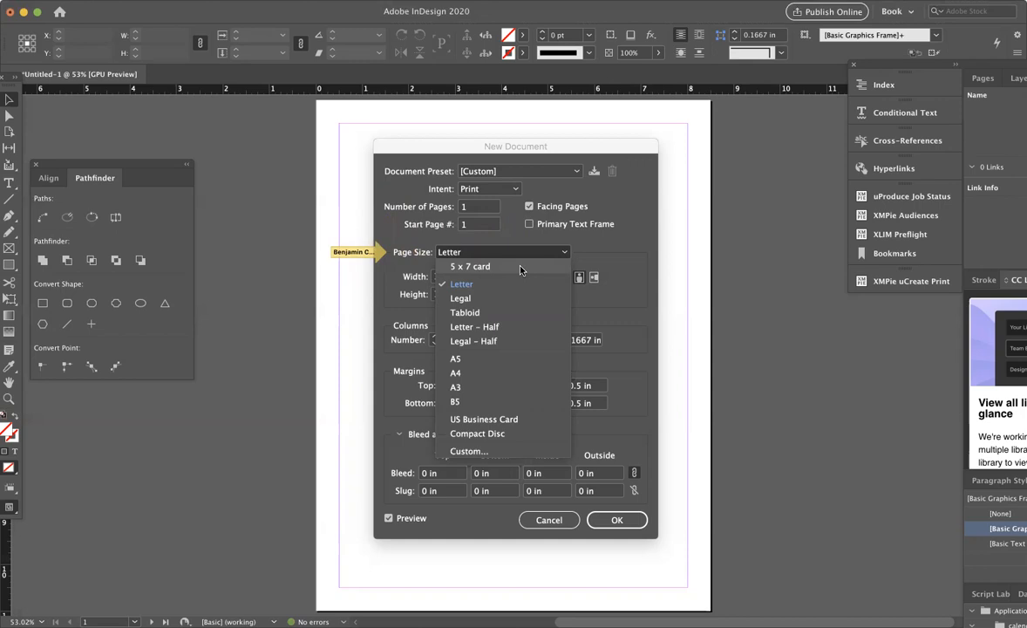
pyautogui.moveTo(479, 268)
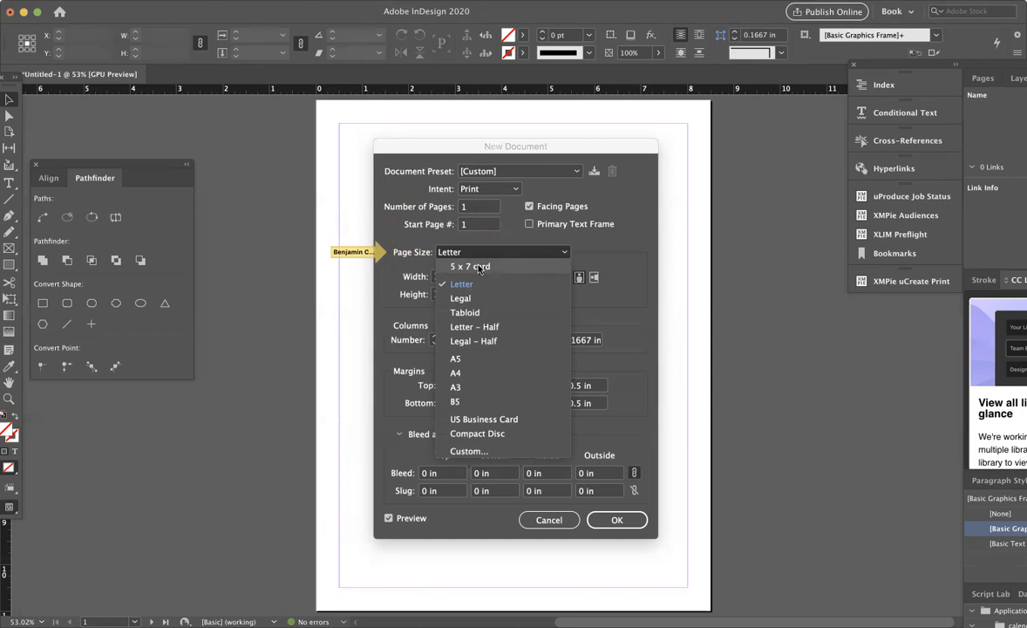
# - Try 5 x 7 card, Legal and Tabloid page sizes, then choose Letter (11 × 8.5 in)
pyautogui.click(469, 266)
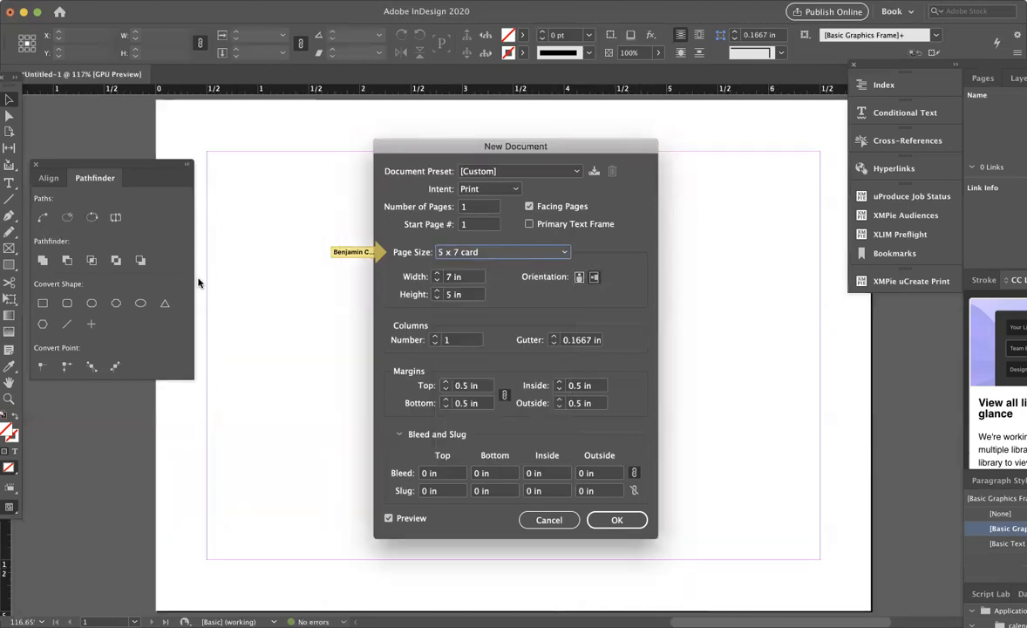
pyautogui.moveTo(202, 129)
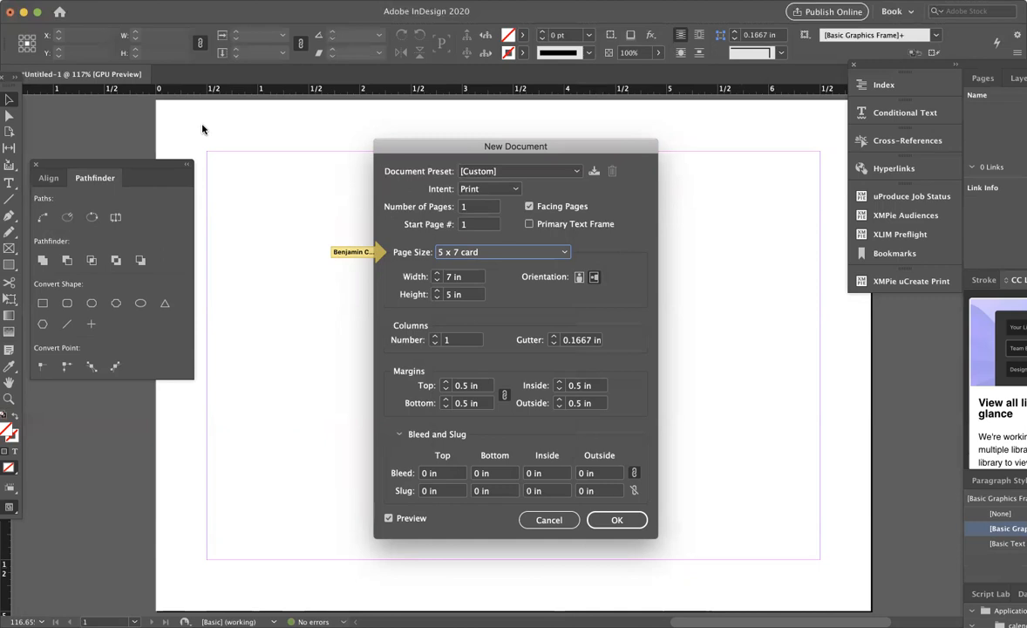
pyautogui.click(502, 252)
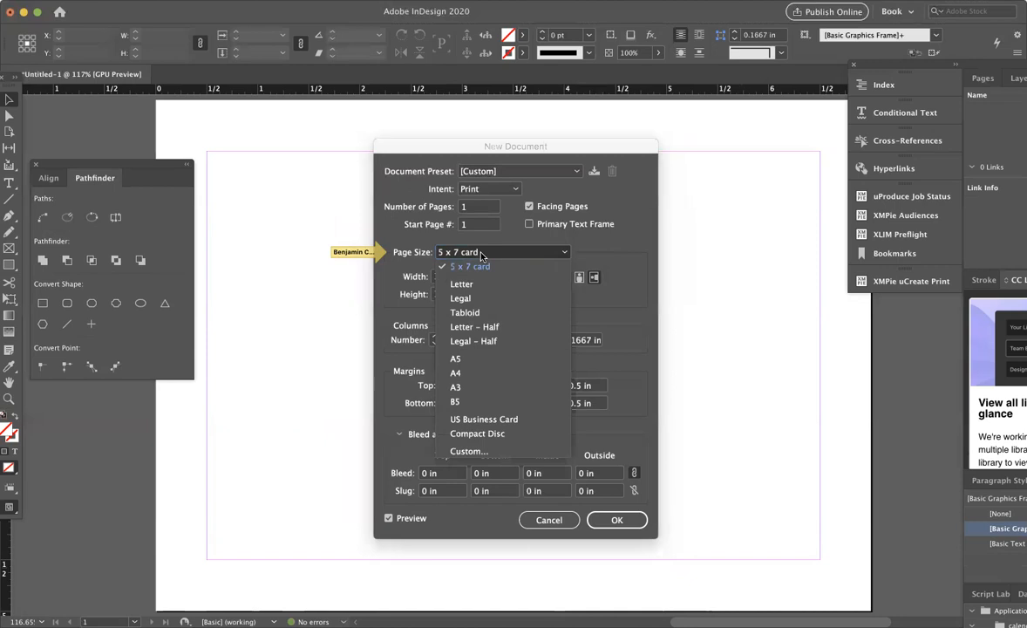
pyautogui.click(460, 297)
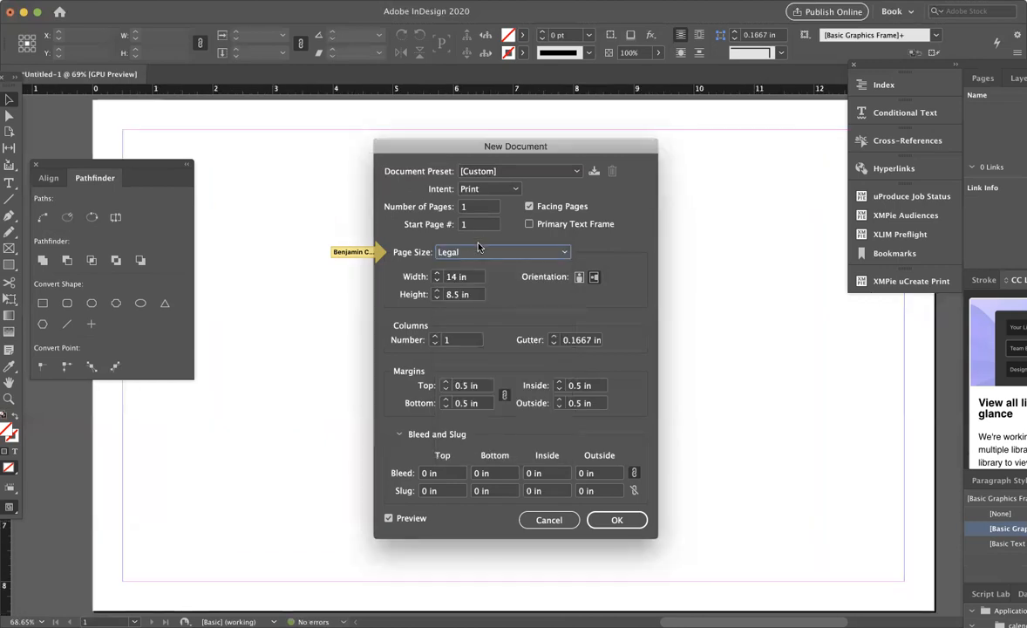
pyautogui.click(501, 252)
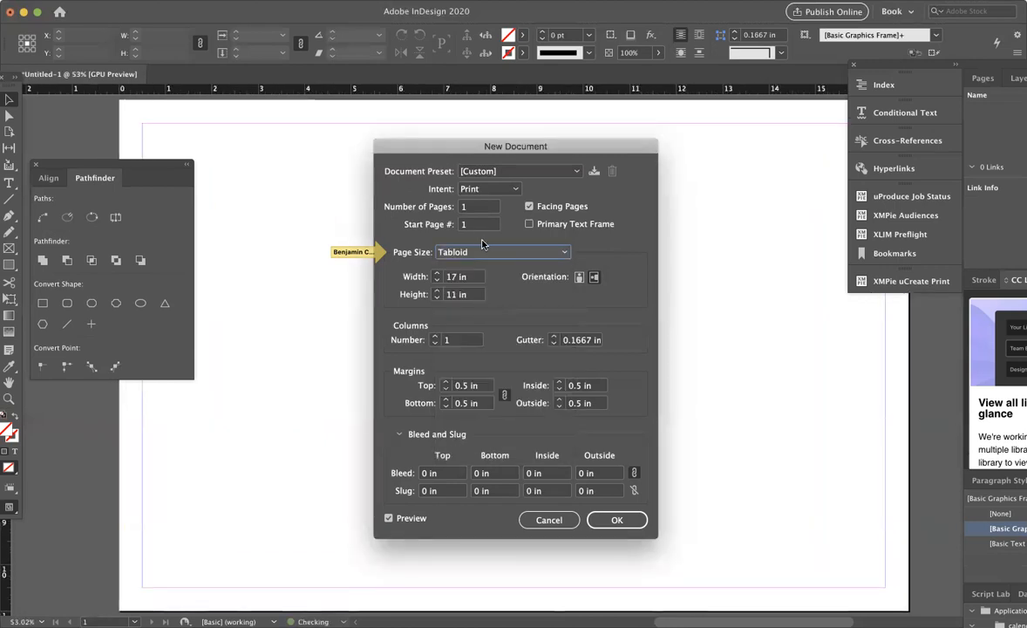
pyautogui.click(502, 252)
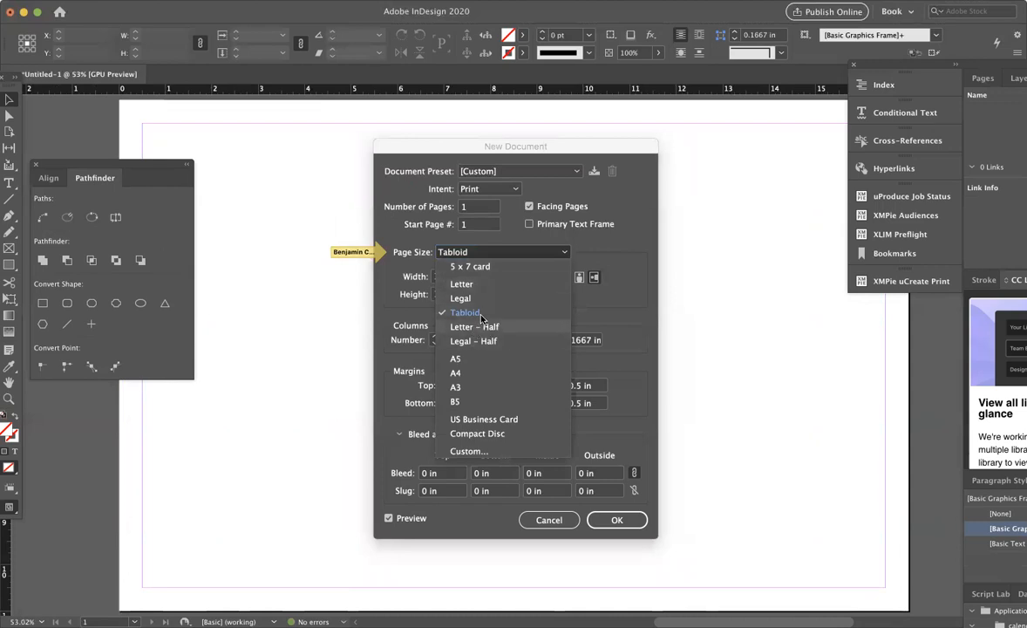
pyautogui.moveTo(473, 298)
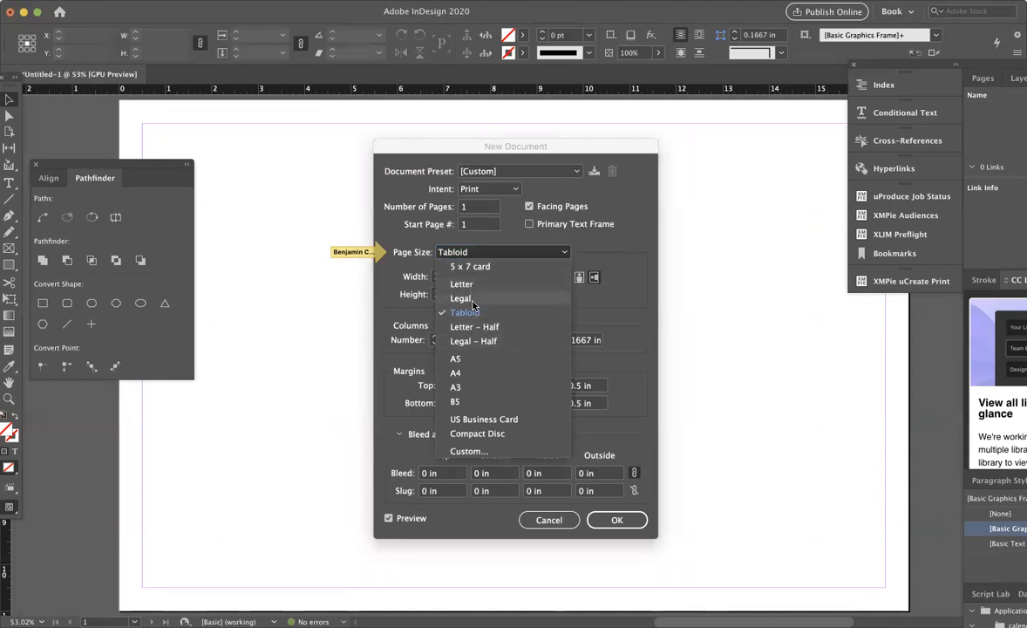
pyautogui.moveTo(461, 283)
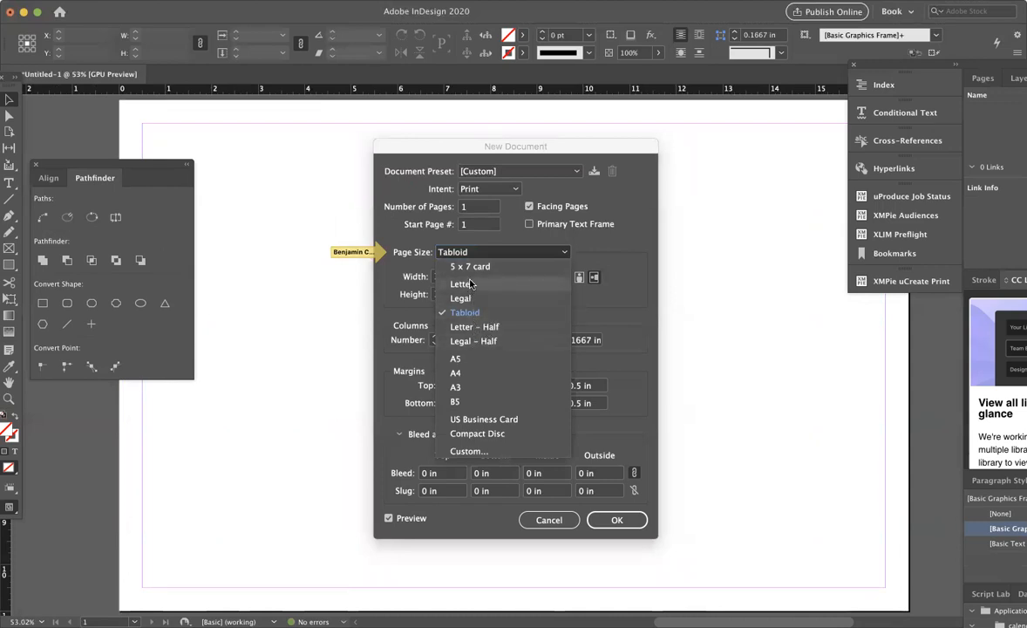
pyautogui.moveTo(481, 359)
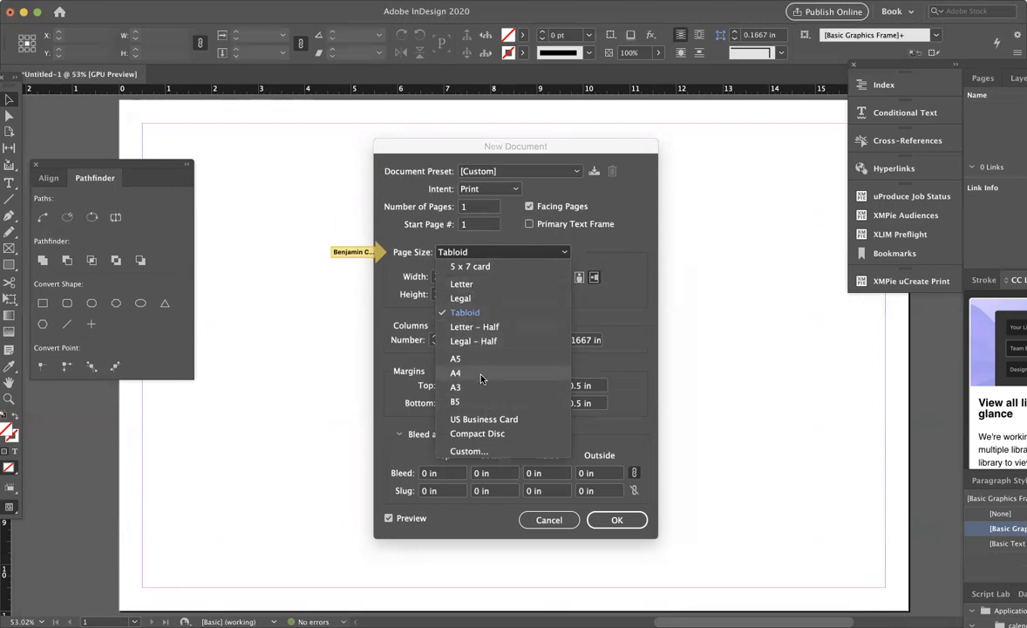
pyautogui.moveTo(469, 382)
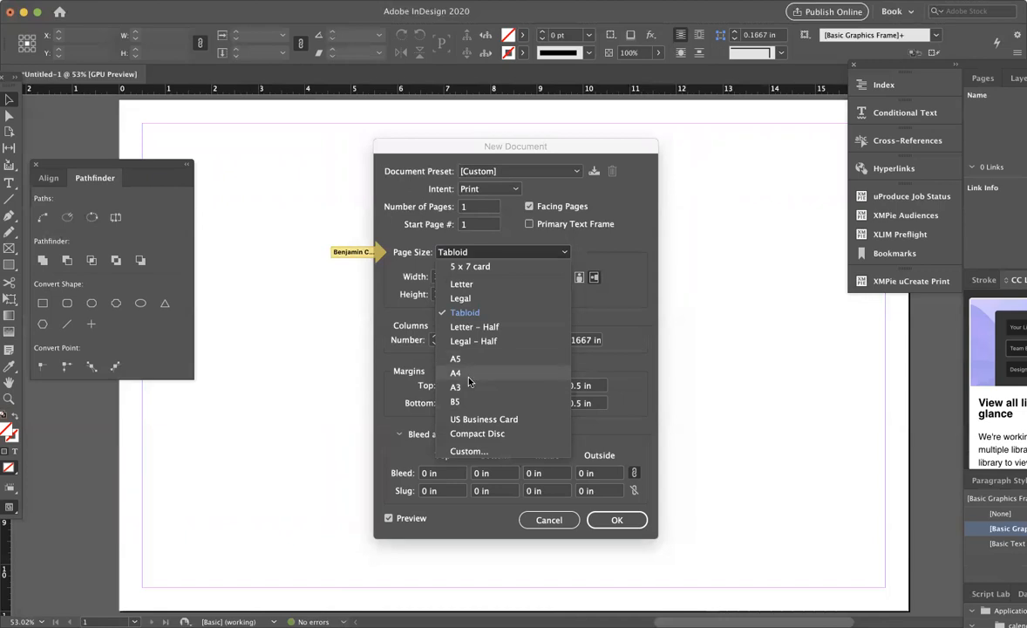
pyautogui.moveTo(471, 419)
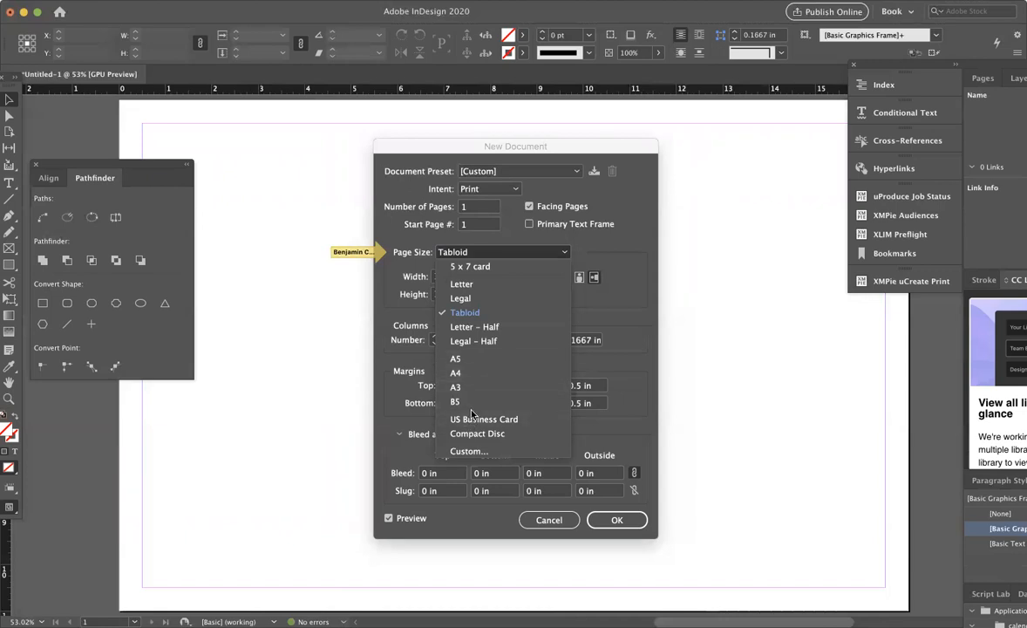
pyautogui.moveTo(474, 438)
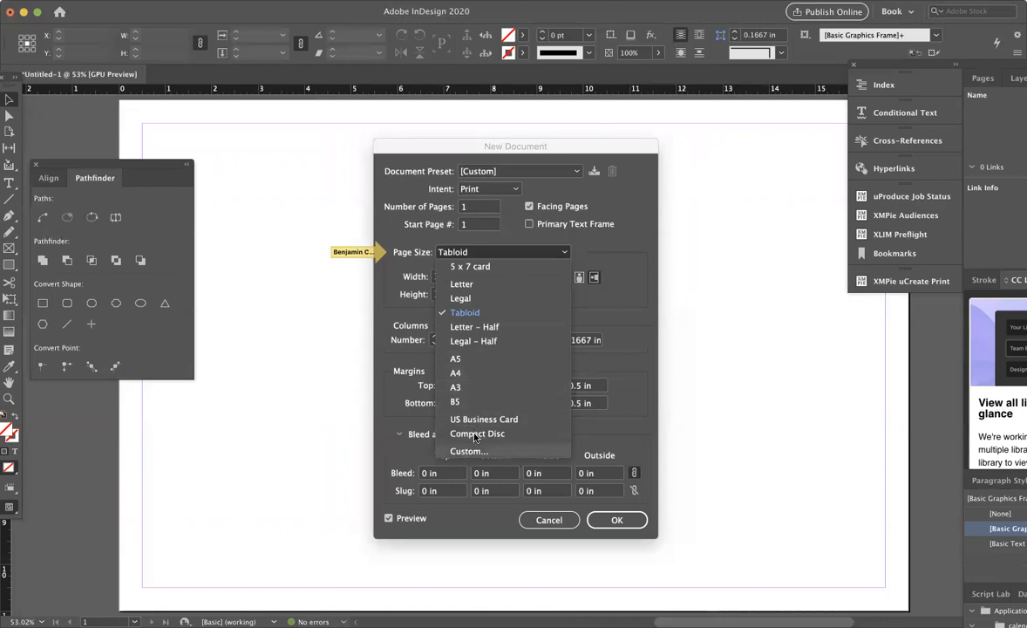
pyautogui.moveTo(484, 419)
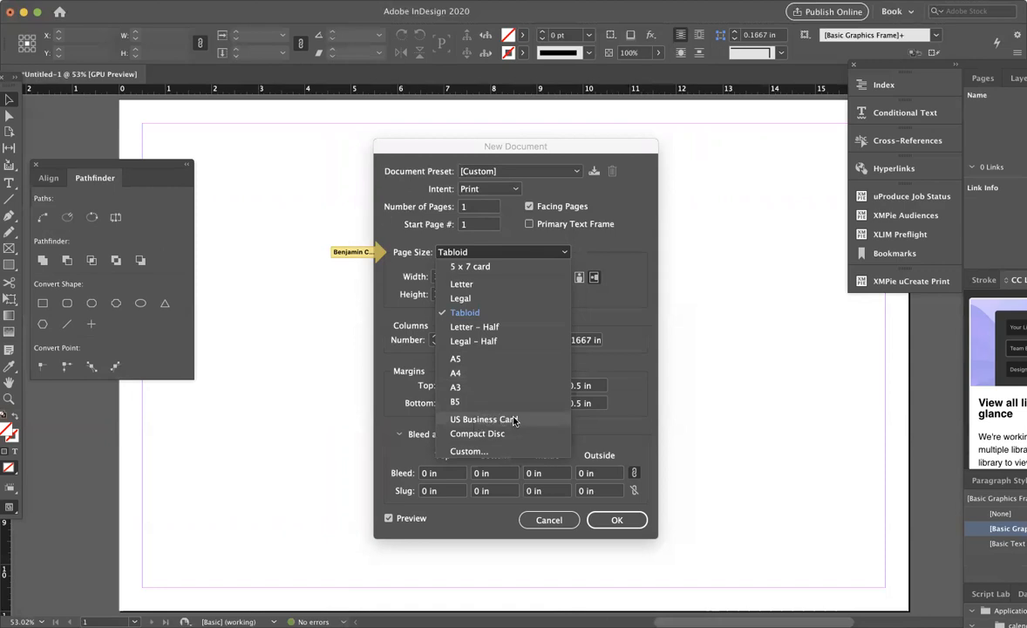
pyautogui.moveTo(524, 435)
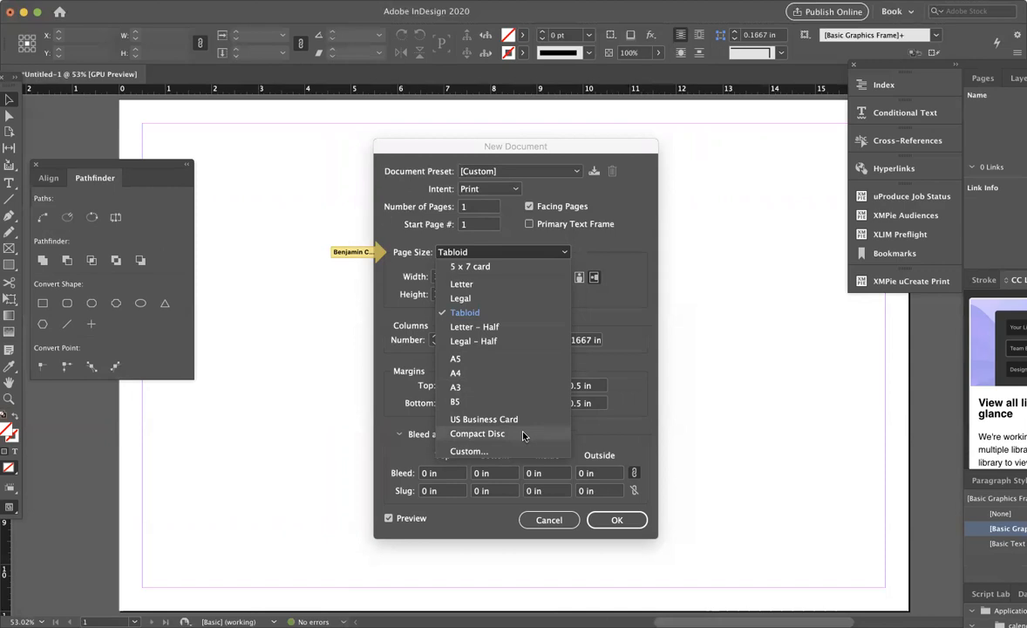
pyautogui.moveTo(502, 452)
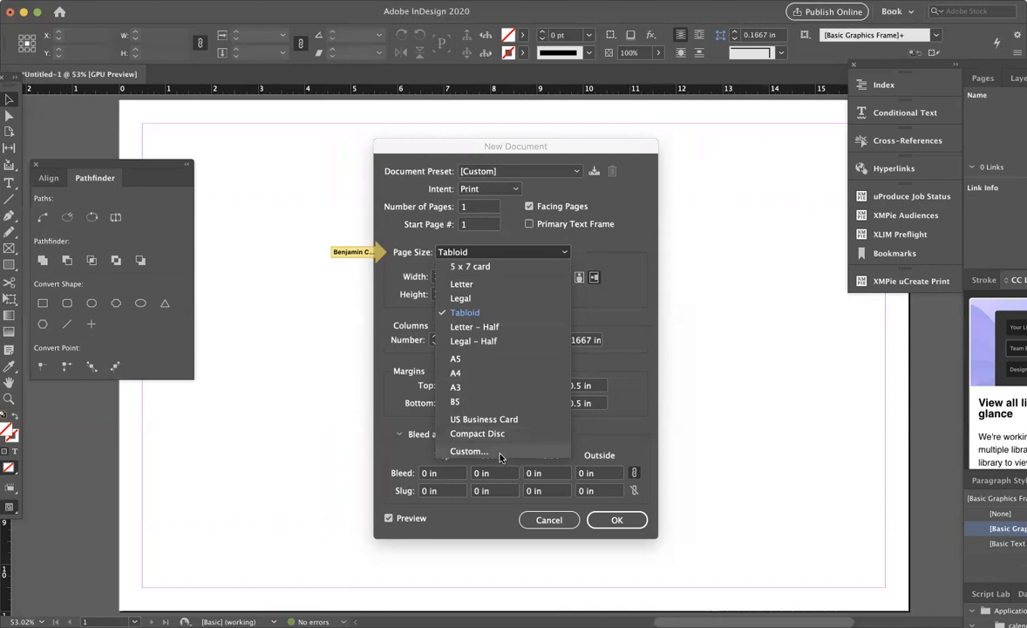
pyautogui.click(465, 312)
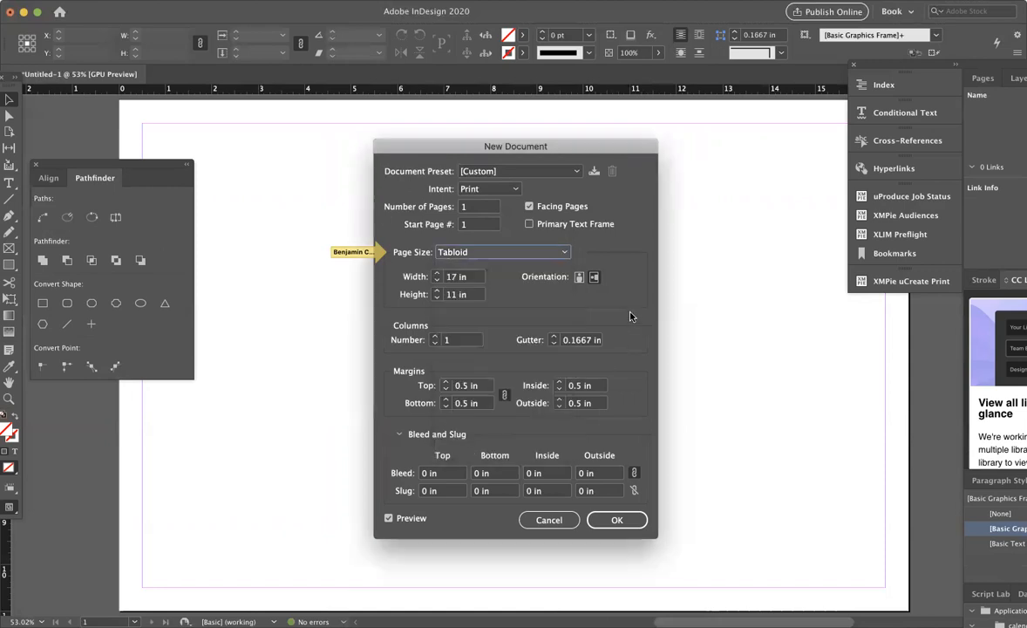
pyautogui.click(502, 252)
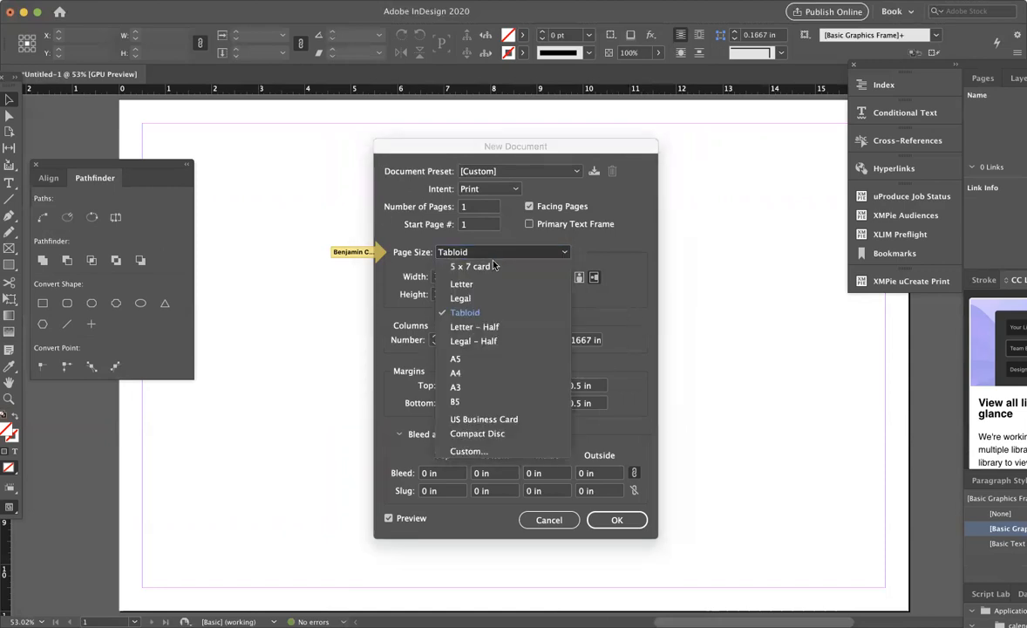
pyautogui.click(462, 284)
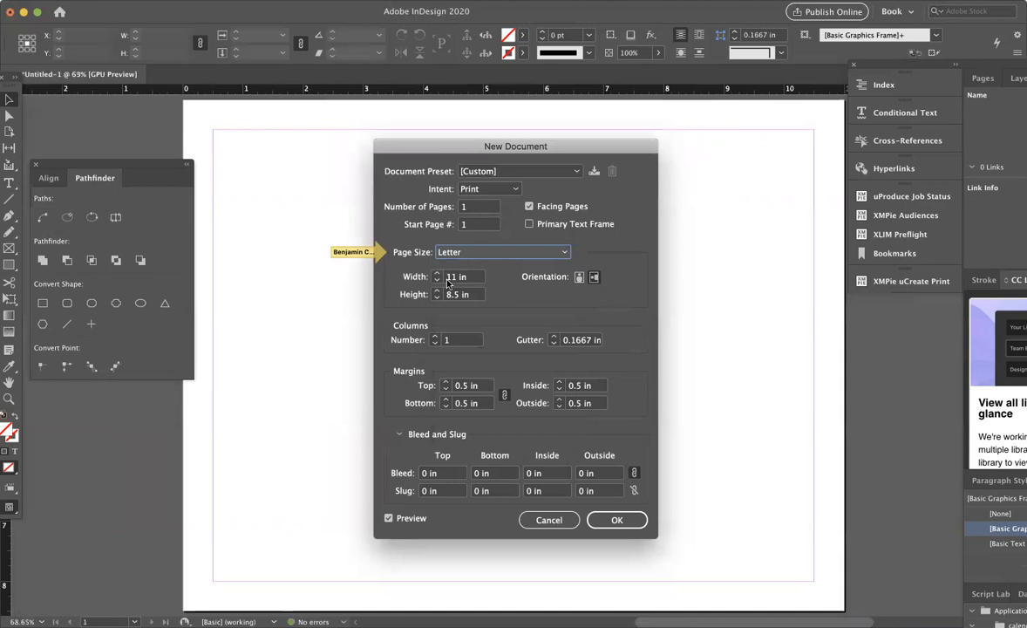
pyautogui.moveTo(416, 264)
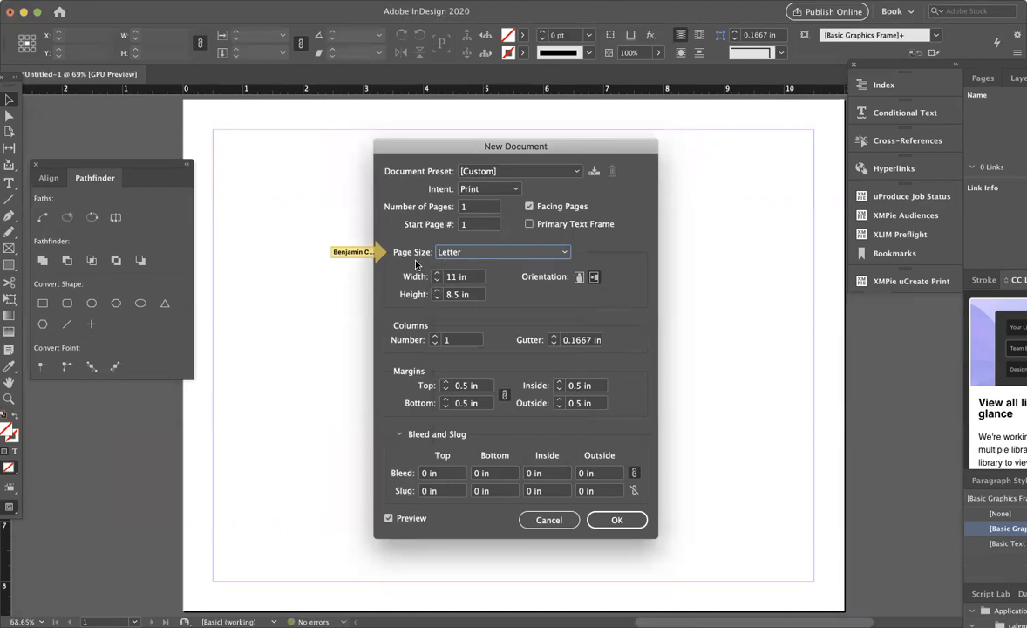
pyautogui.moveTo(508, 299)
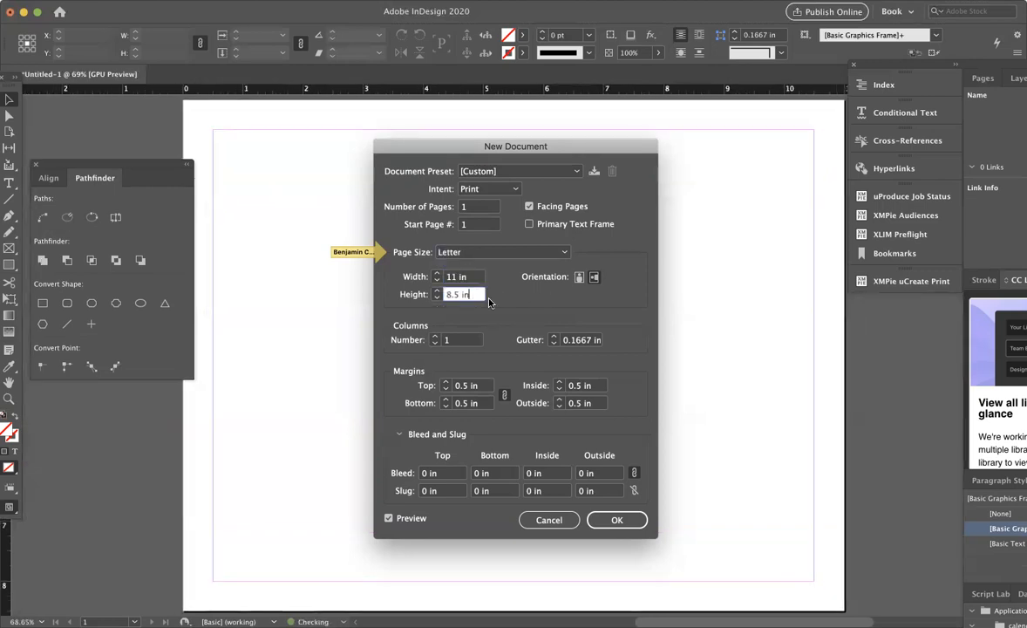
pyautogui.moveTo(484, 337)
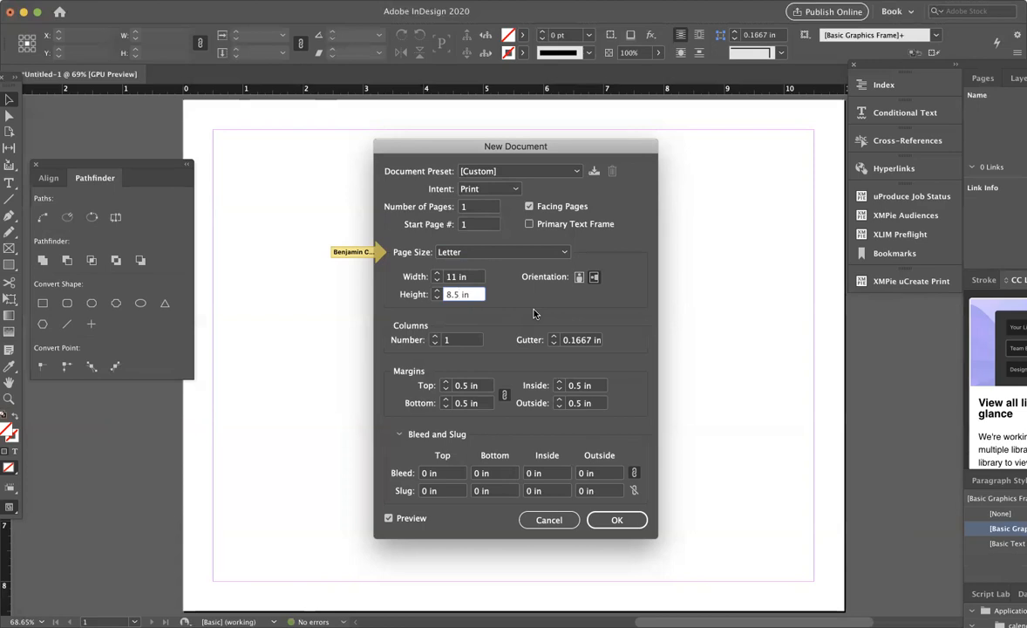
# - Enter 8.5/3 in the Height field so the page measures 11 × 2.8333 in
pyautogui.click(460, 294)
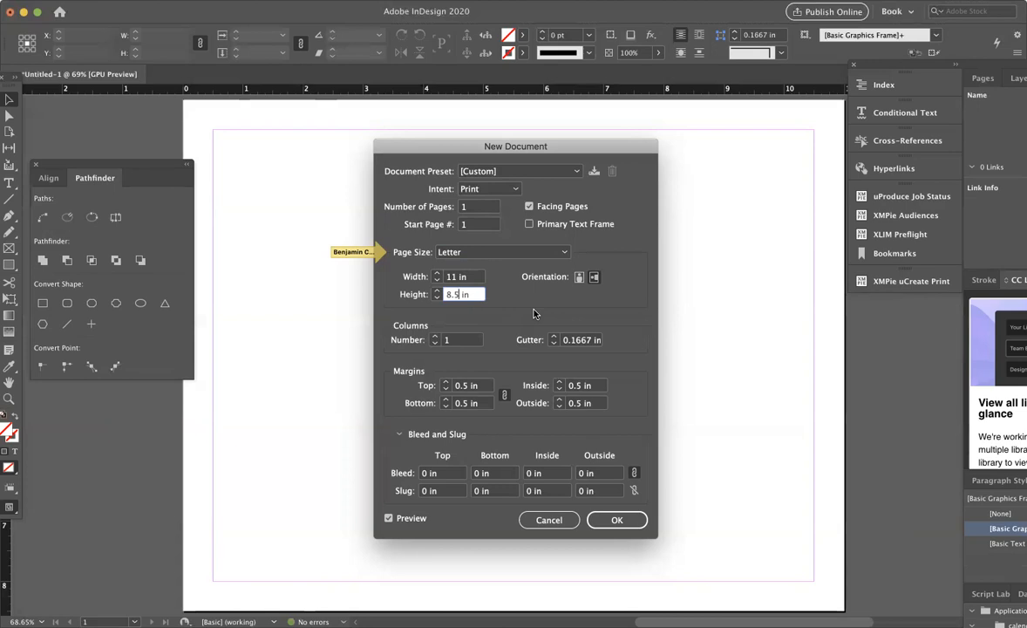
pyautogui.write('/2')
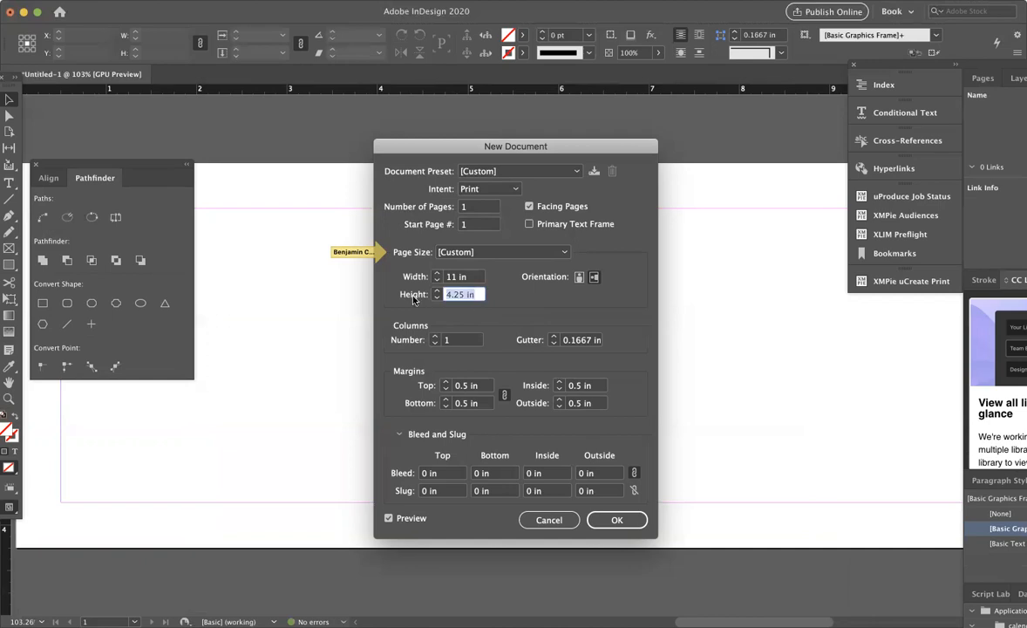
pyautogui.write('8.5')
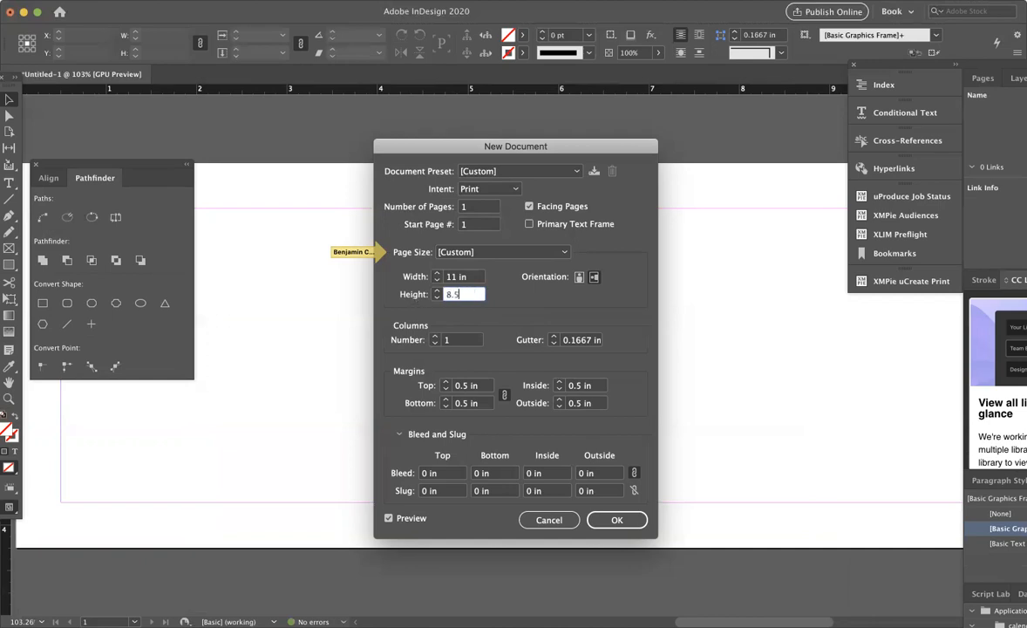
pyautogui.write('3')
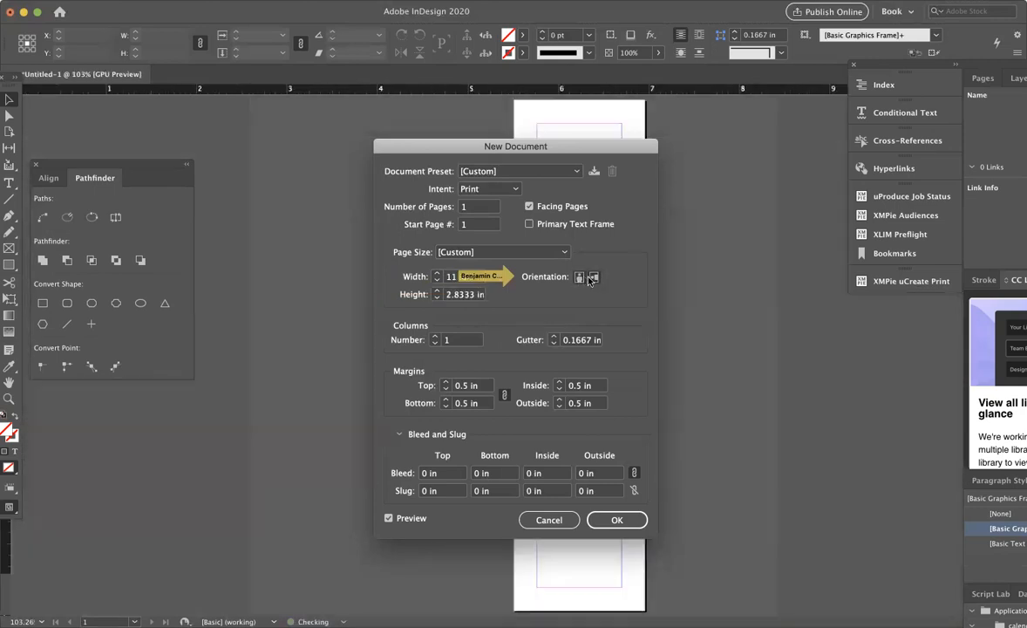
# - Switch to portrait, move the dialog aside, and pick Tabloid (11 × 17 in)
pyautogui.click(578, 277)
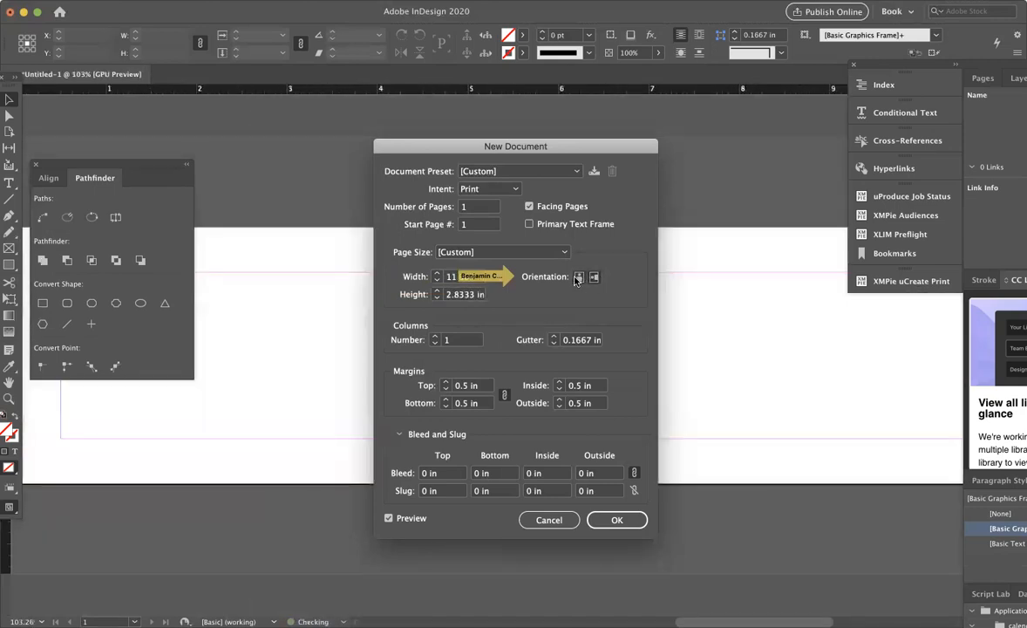
pyautogui.click(579, 276)
pyautogui.write('2')
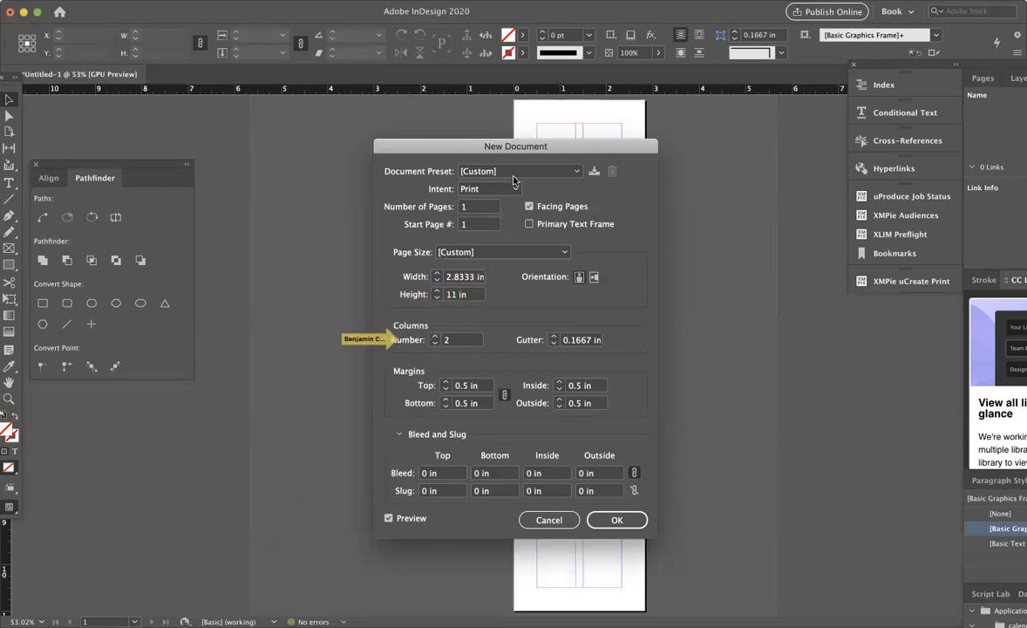
pyautogui.moveTo(515, 146); pyautogui.dragTo(339, 123)
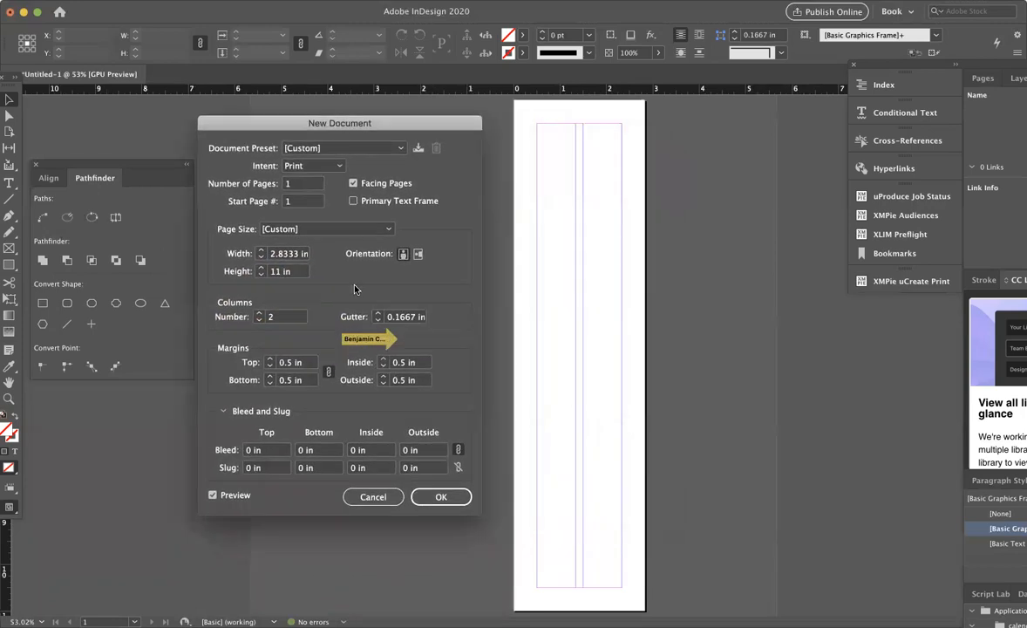
pyautogui.click(271, 317)
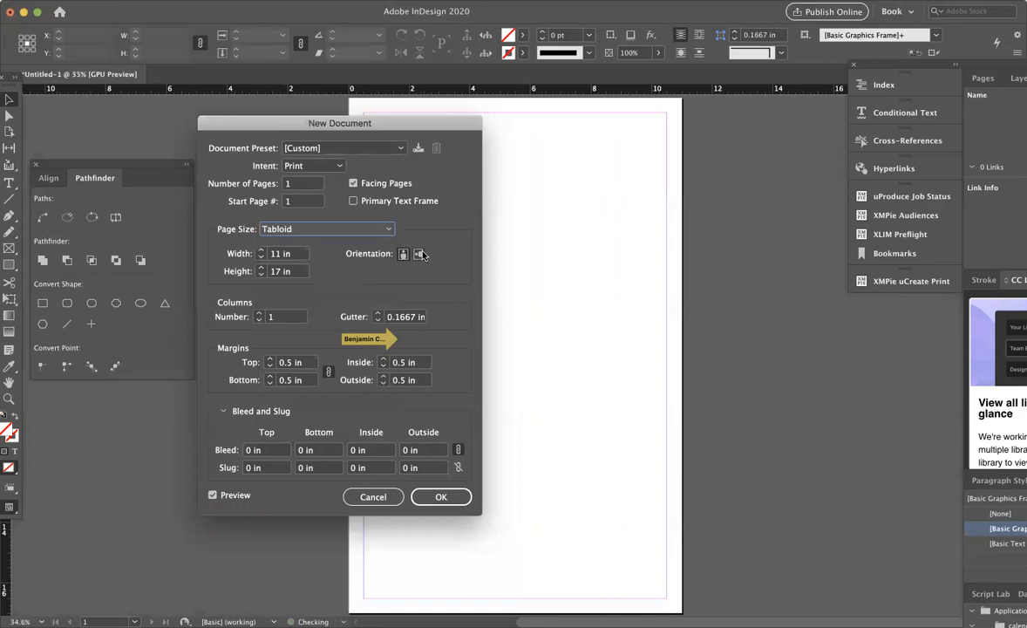
# - Make the Tabloid page landscape (17 × 11 in) and raise the columns to five
pyautogui.click(417, 253)
pyautogui.write('4')
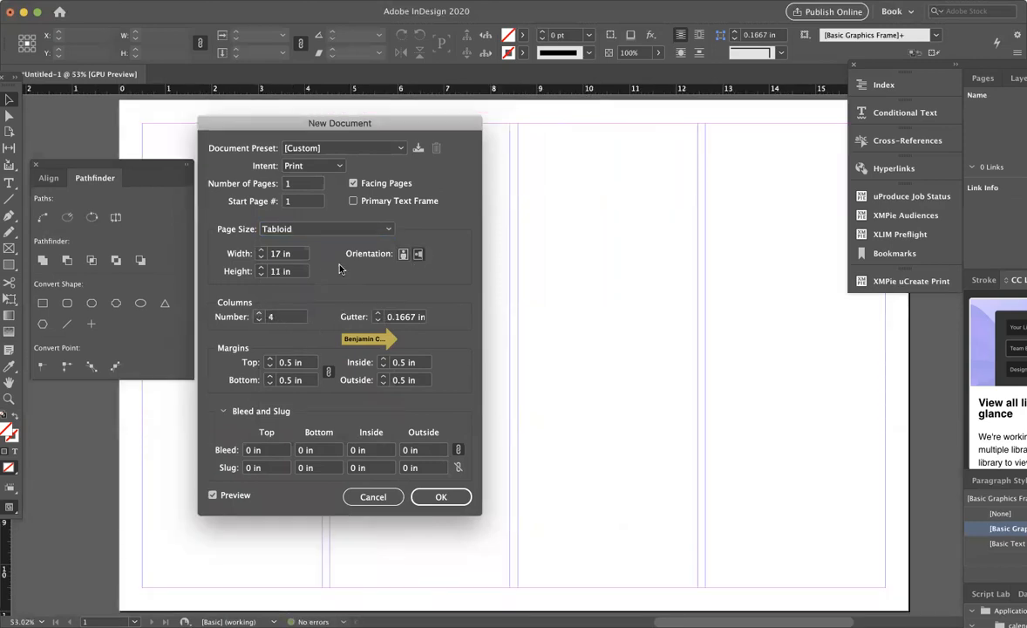
pyautogui.moveTo(268, 329)
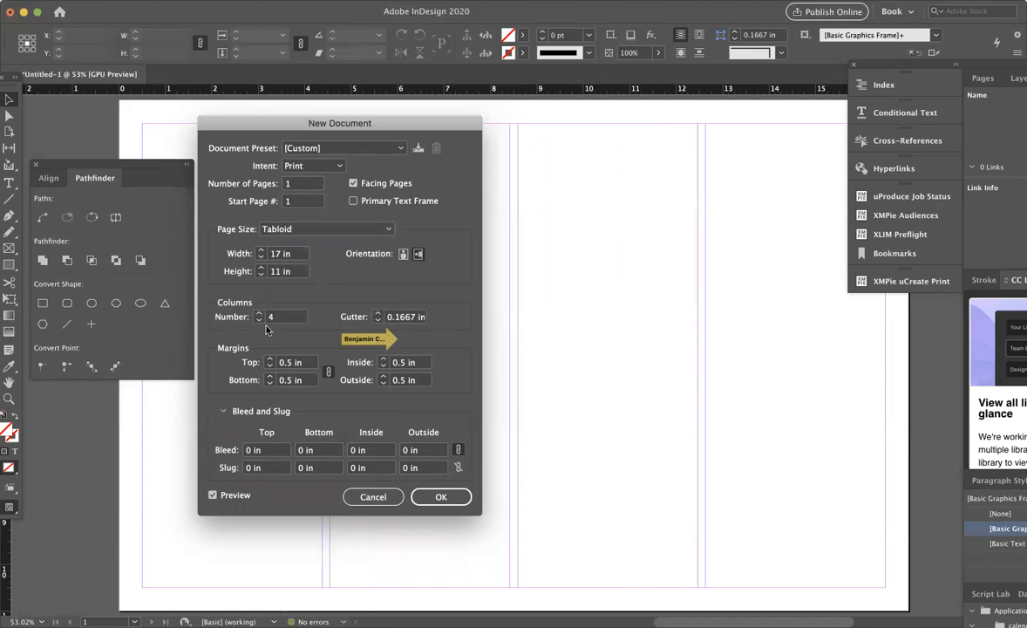
pyautogui.click(258, 313)
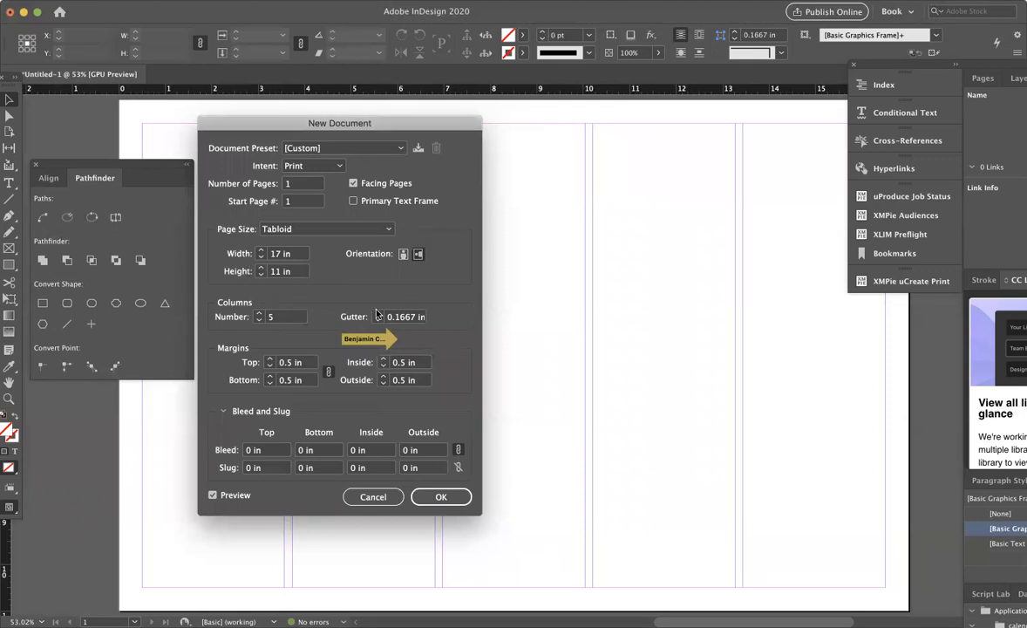
# - Step the column gutter to 0.125 in and lower the columns back to four
pyautogui.click(379, 314)
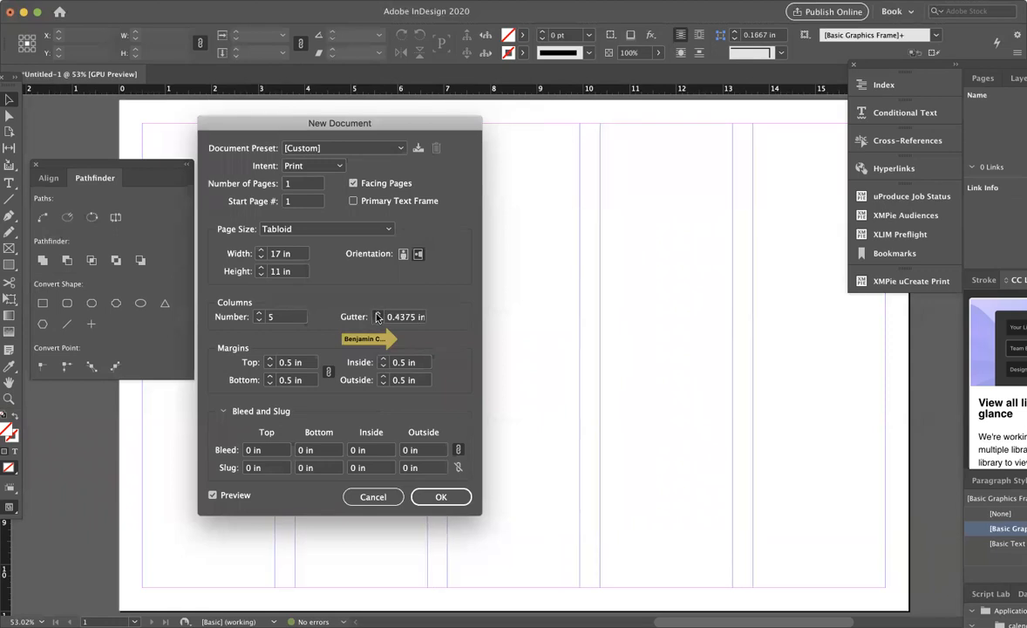
pyautogui.click(377, 320)
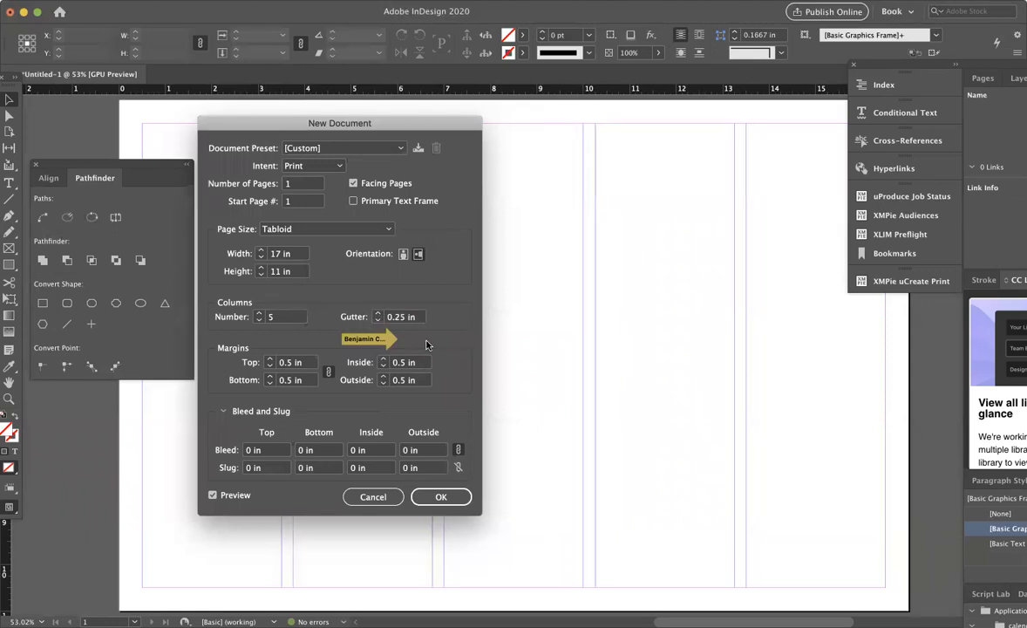
pyautogui.click(406, 316)
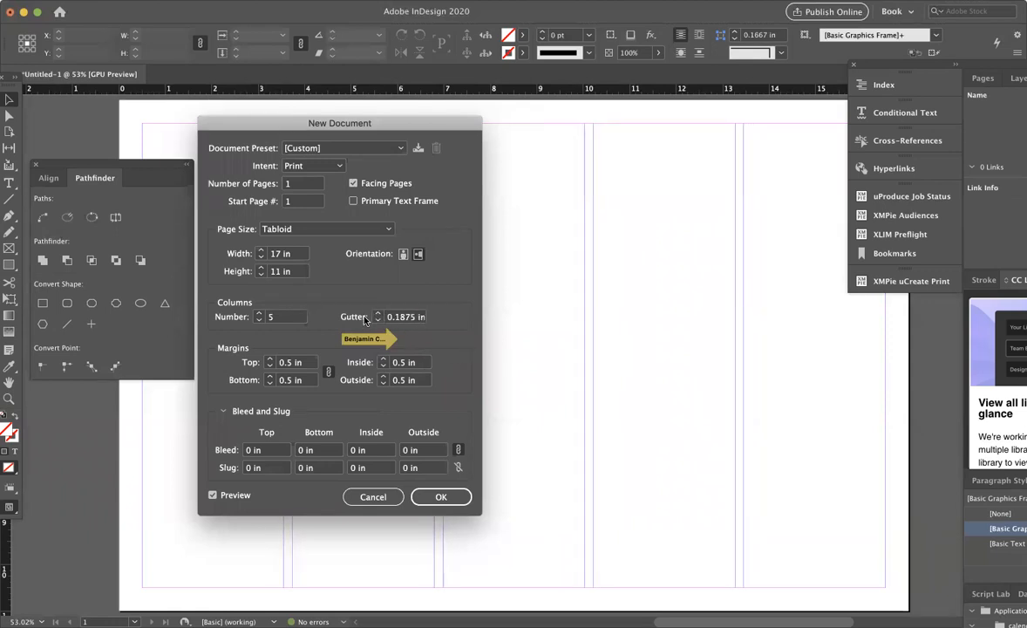
pyautogui.click(404, 317)
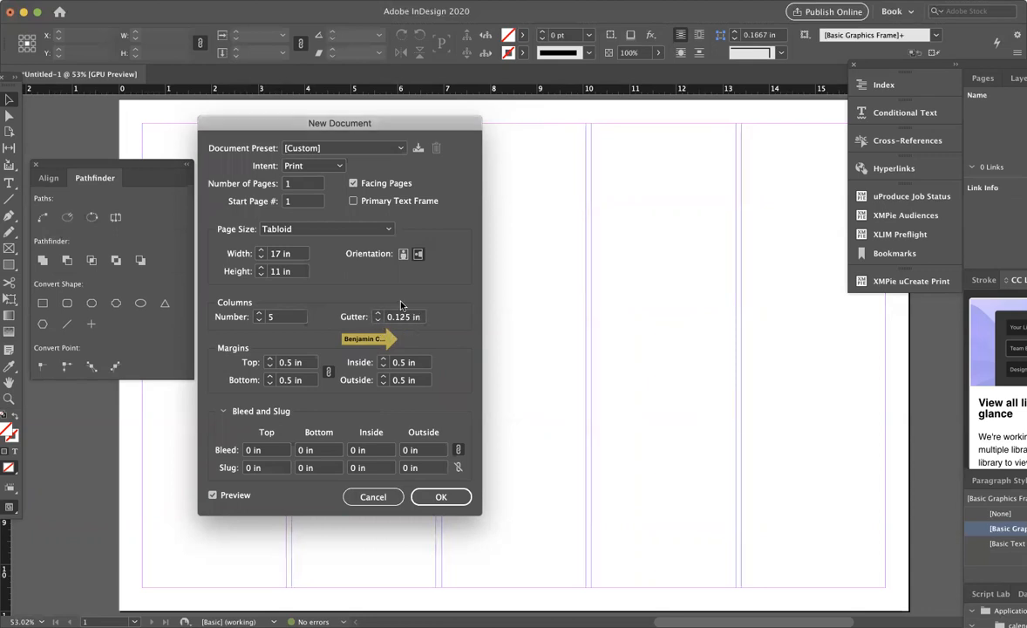
pyautogui.moveTo(258, 322)
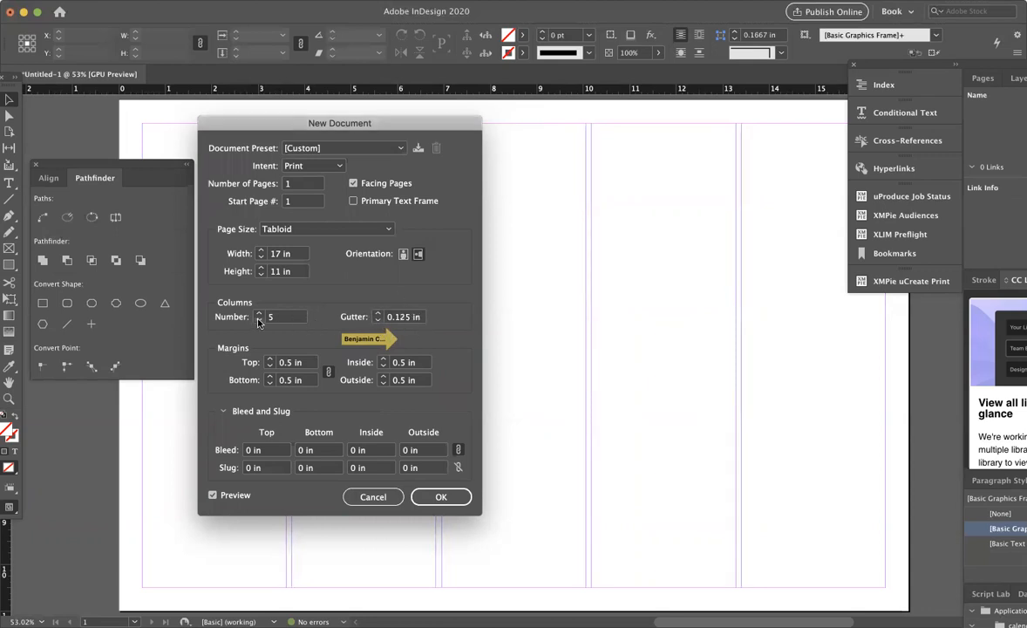
pyautogui.click(259, 320)
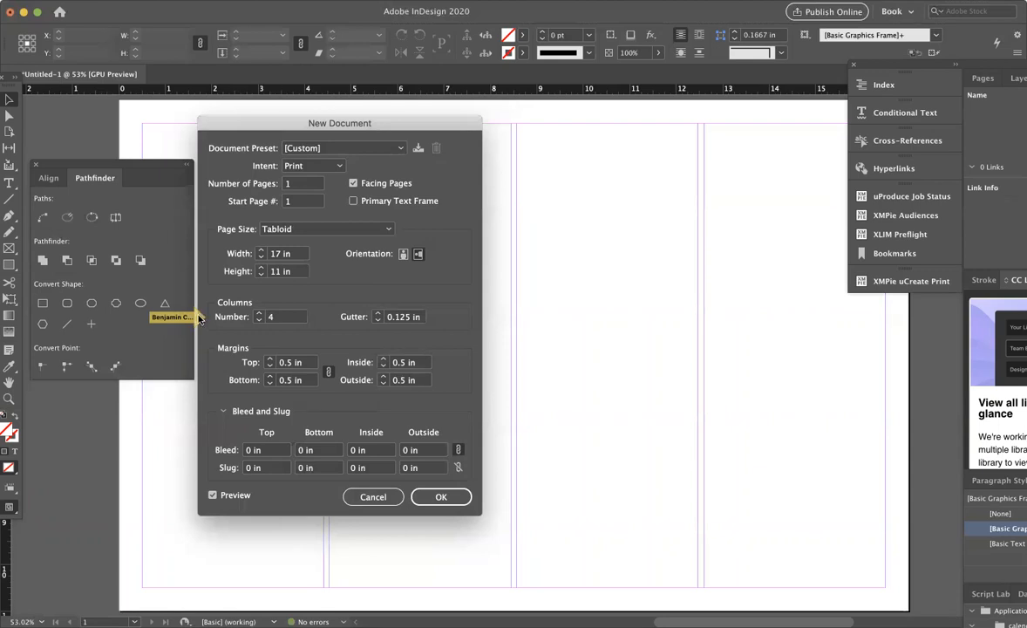
pyautogui.moveTo(214, 361)
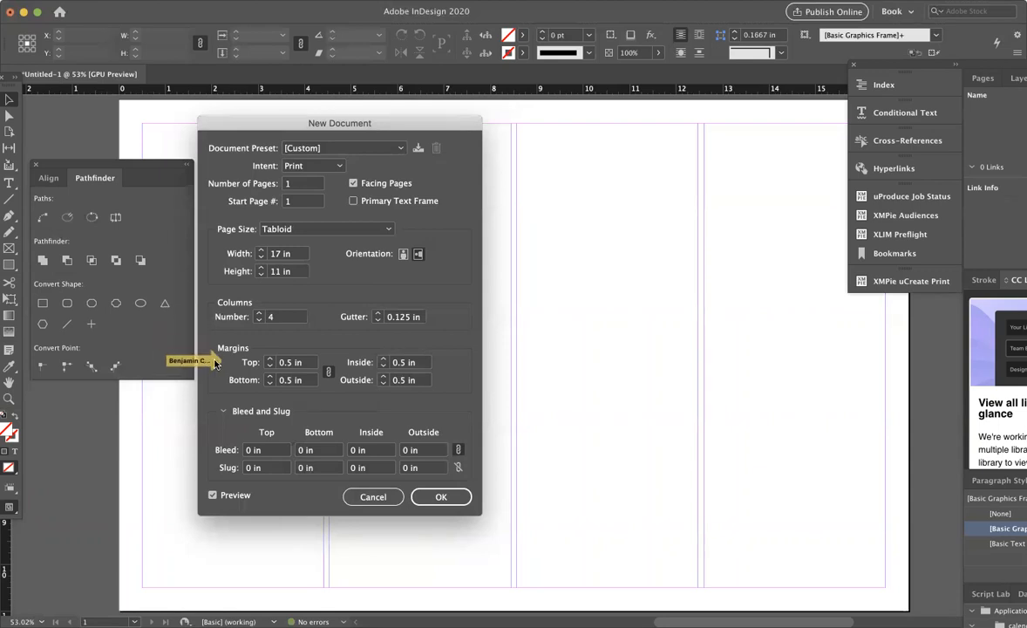
pyautogui.moveTo(272, 362)
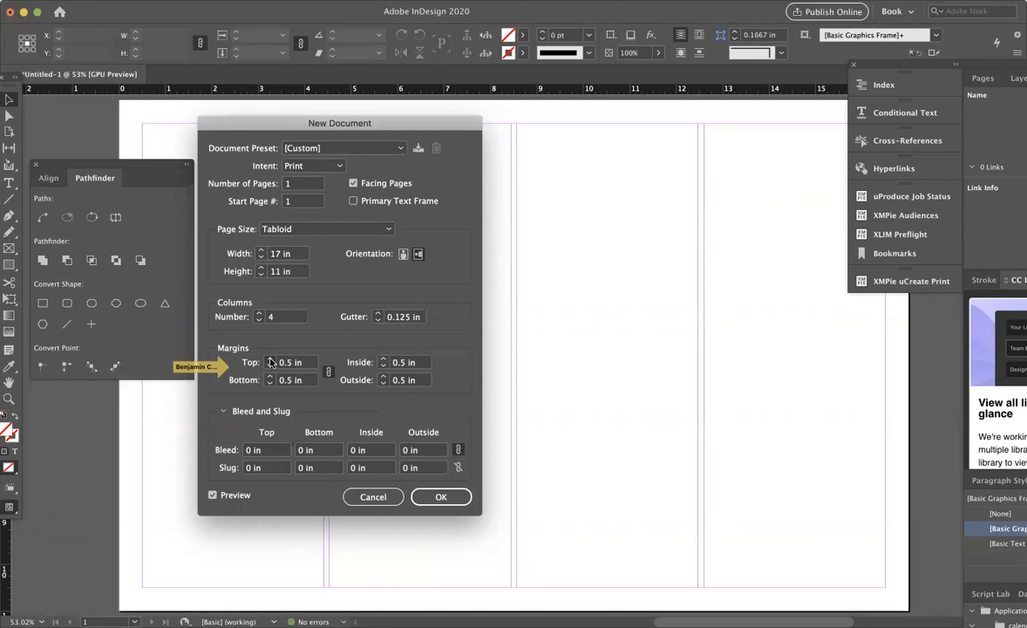
# - Step the linked margins down from 0.5 in to 0.25 in on all sides
pyautogui.click(270, 366)
pyautogui.write('0.1875')
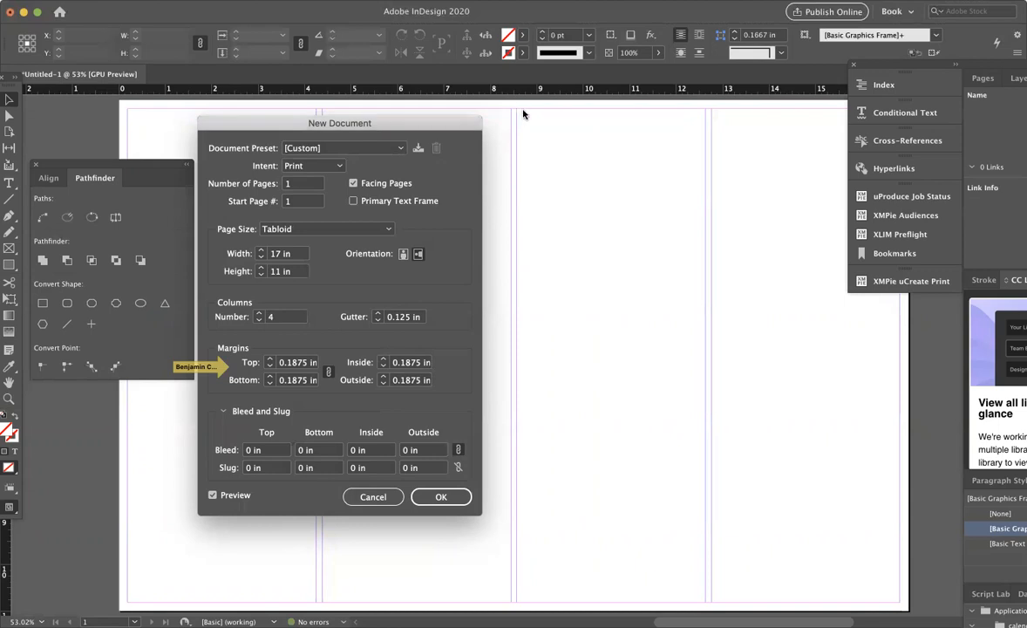
pyautogui.moveTo(362, 318)
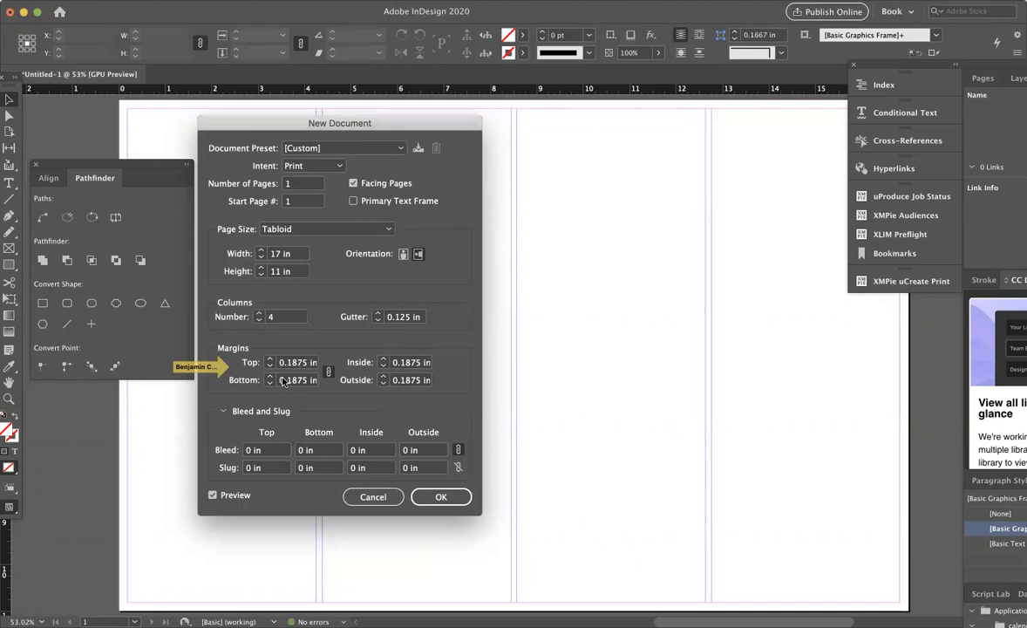
pyautogui.moveTo(270, 360)
pyautogui.write('0.375')
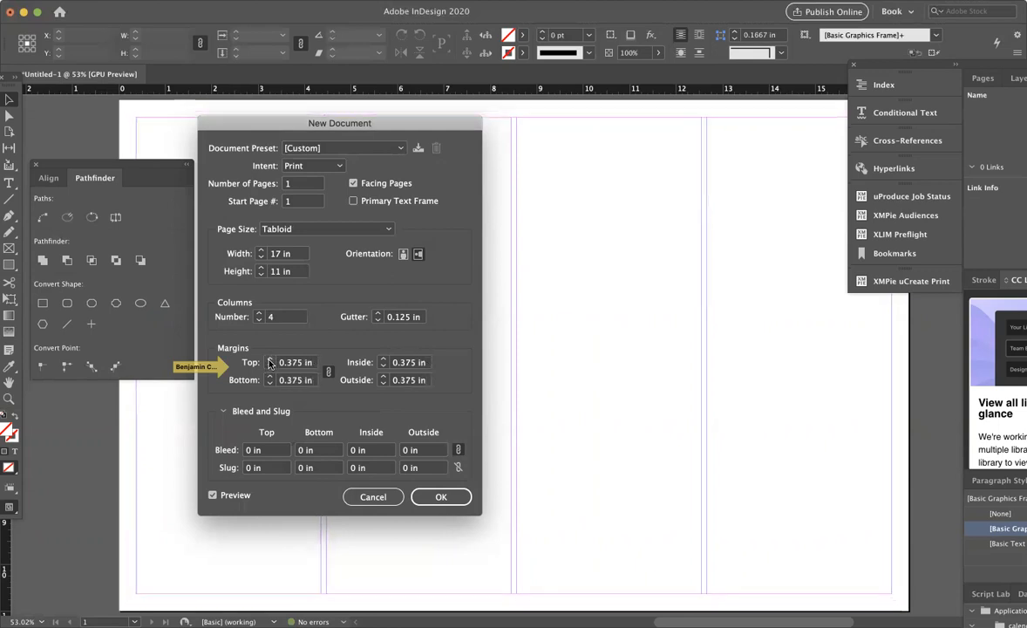
pyautogui.click(270, 360)
pyautogui.write('0.25')
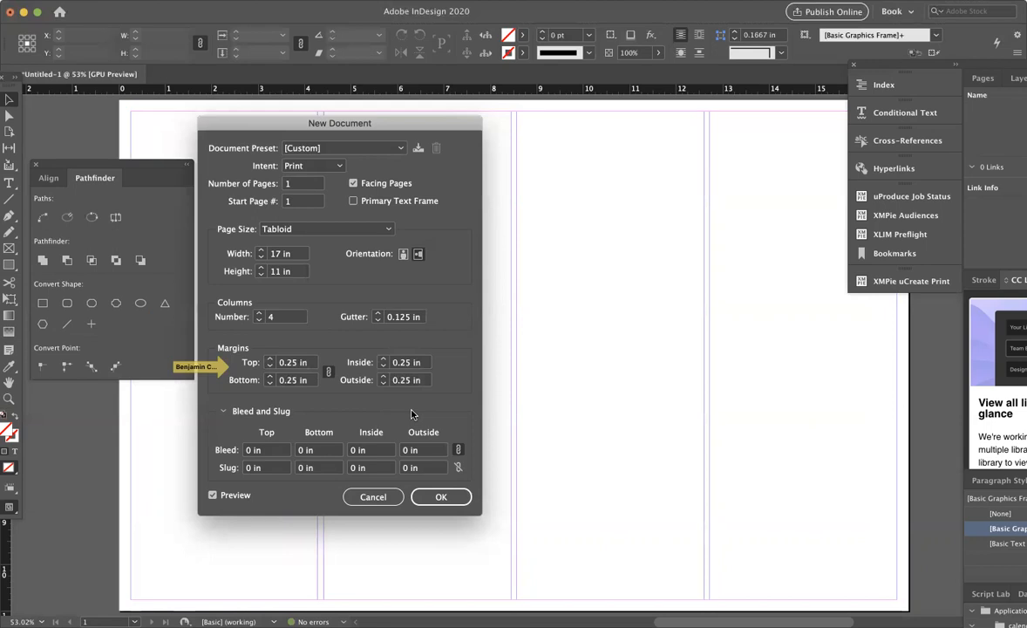
pyautogui.moveTo(218, 386)
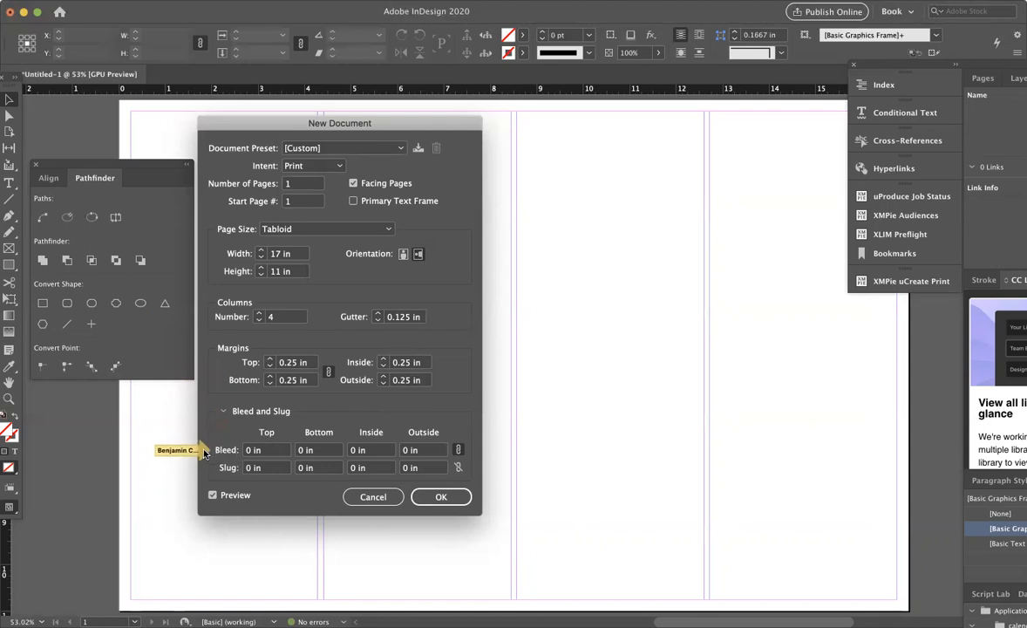
pyautogui.moveTo(318, 488)
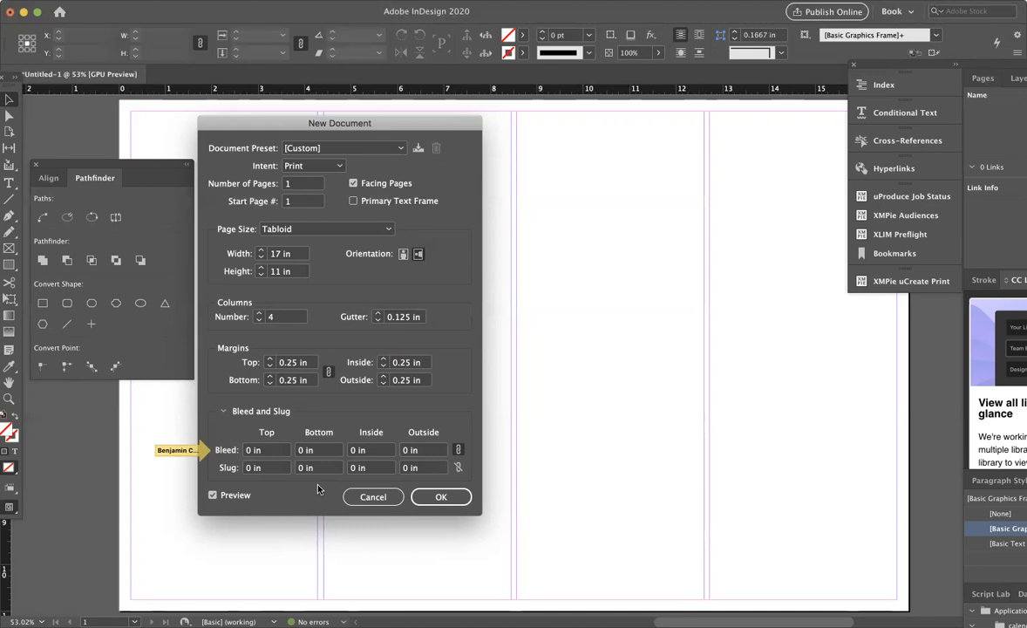
# - Enter 0.125 in bleed for the top, bottom and inside edges
pyautogui.click(266, 450)
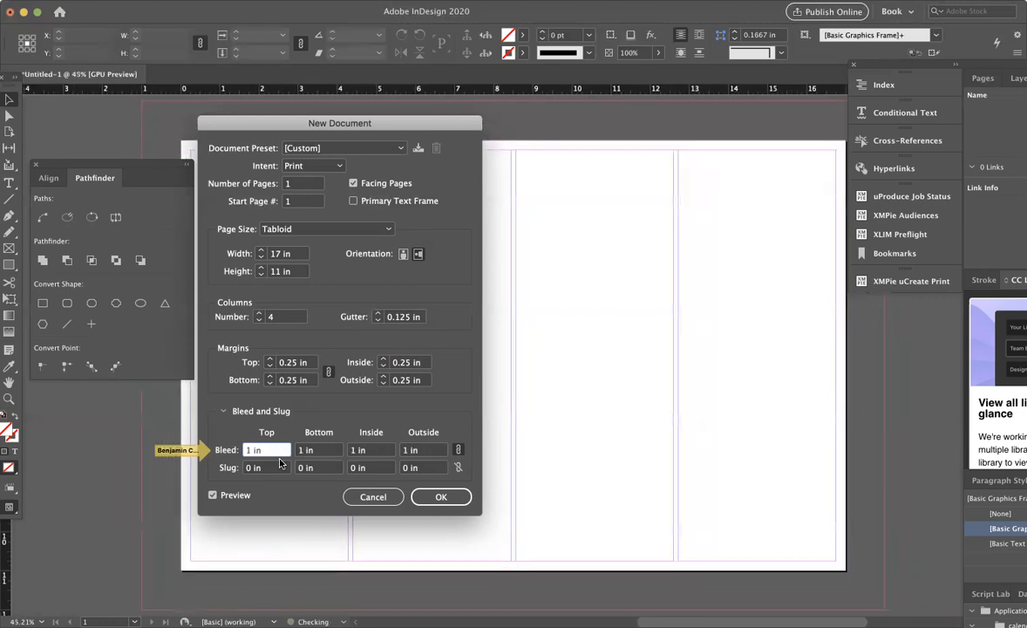
pyautogui.write('1.25 in')
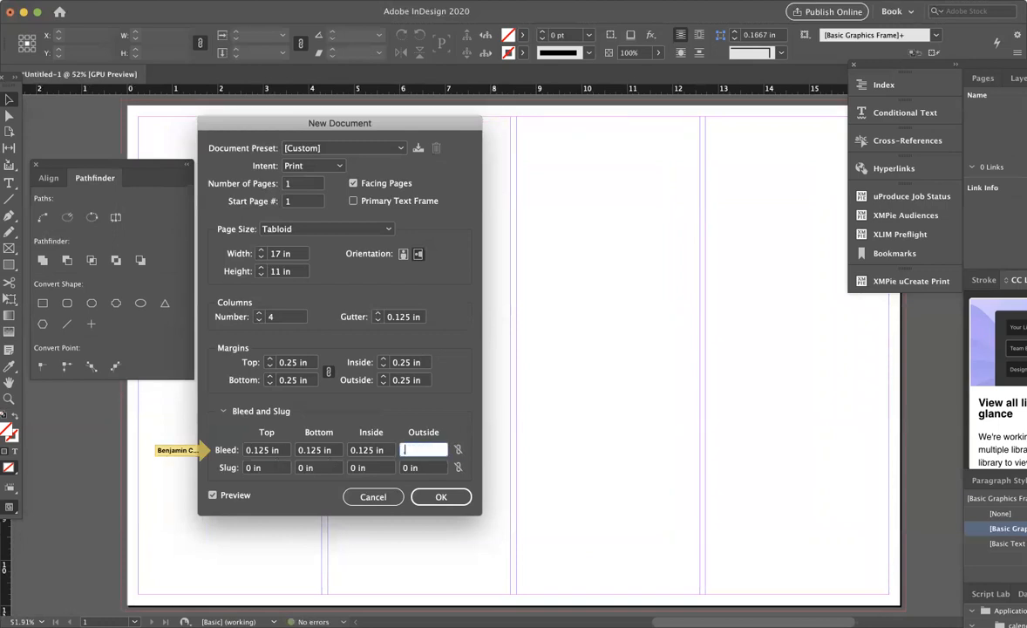
# - Enter 0.875 in as the outside bleed and commit the value
pyautogui.write('.875')
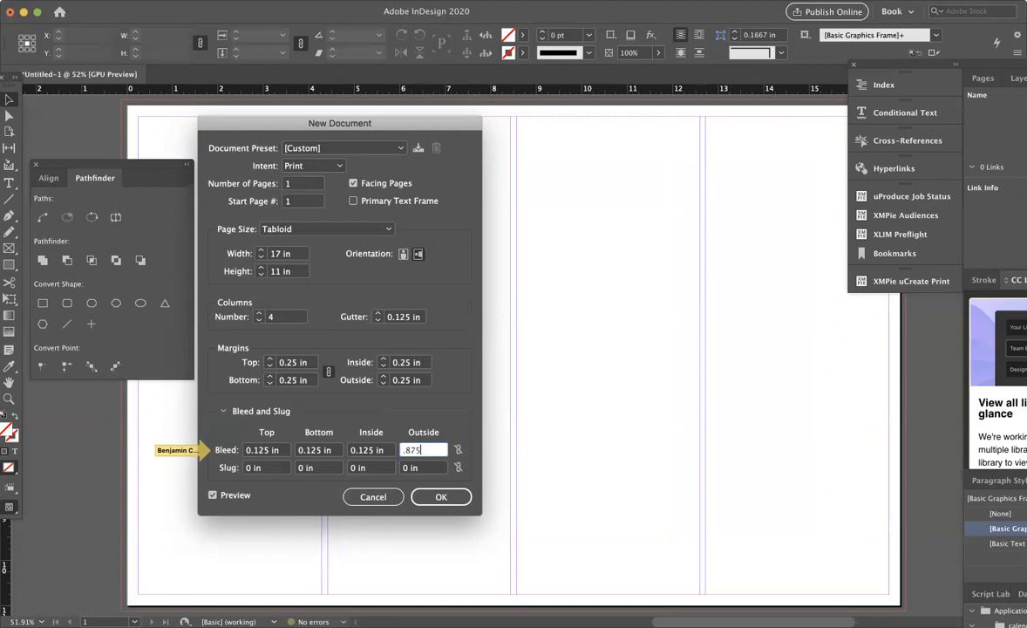
pyautogui.press('Tab')
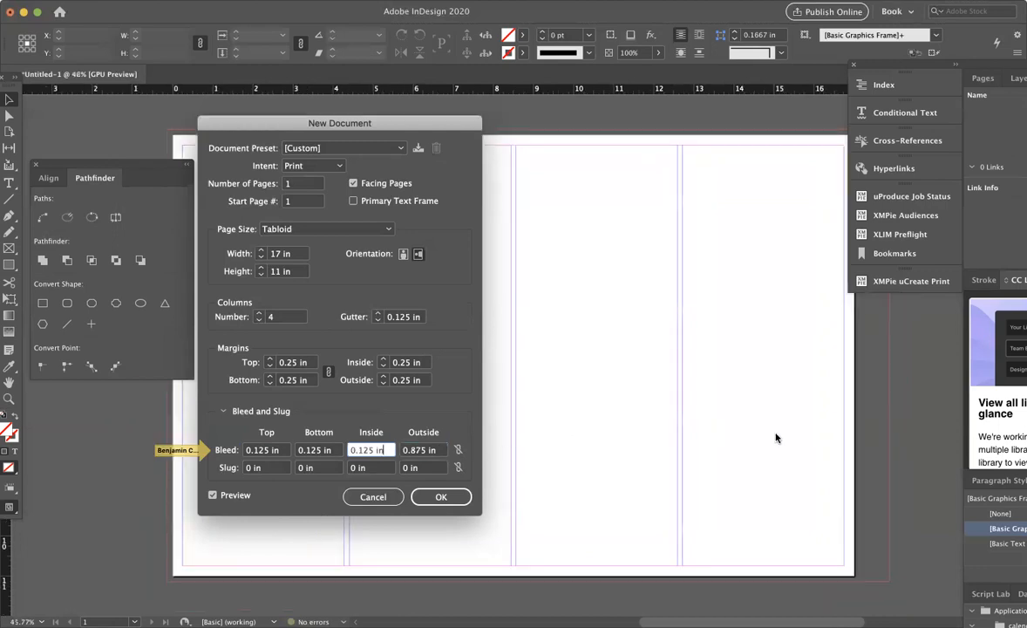
pyautogui.moveTo(876, 534)
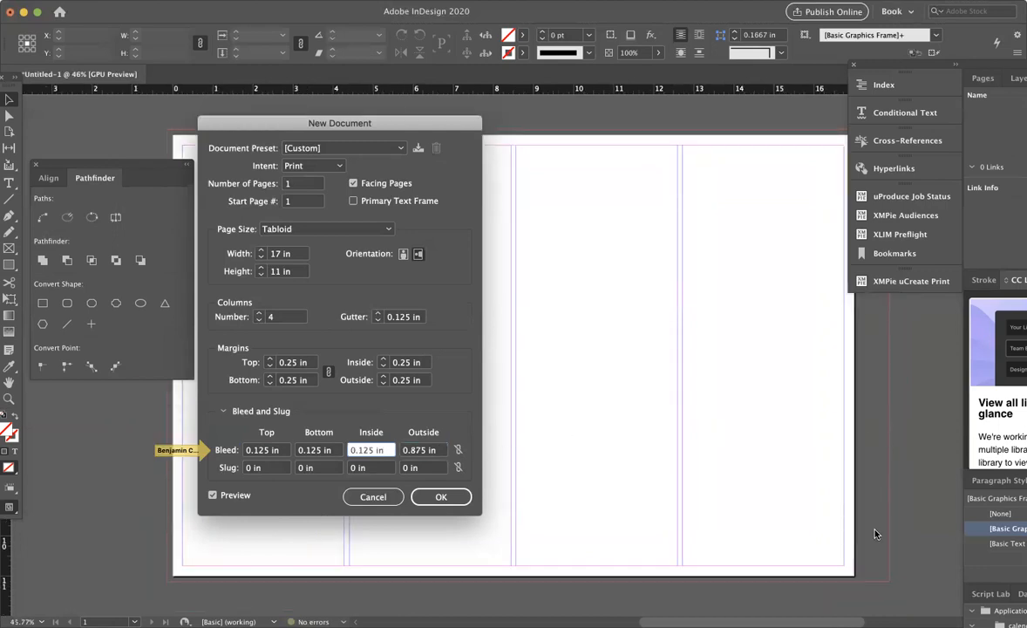
pyautogui.moveTo(410, 492)
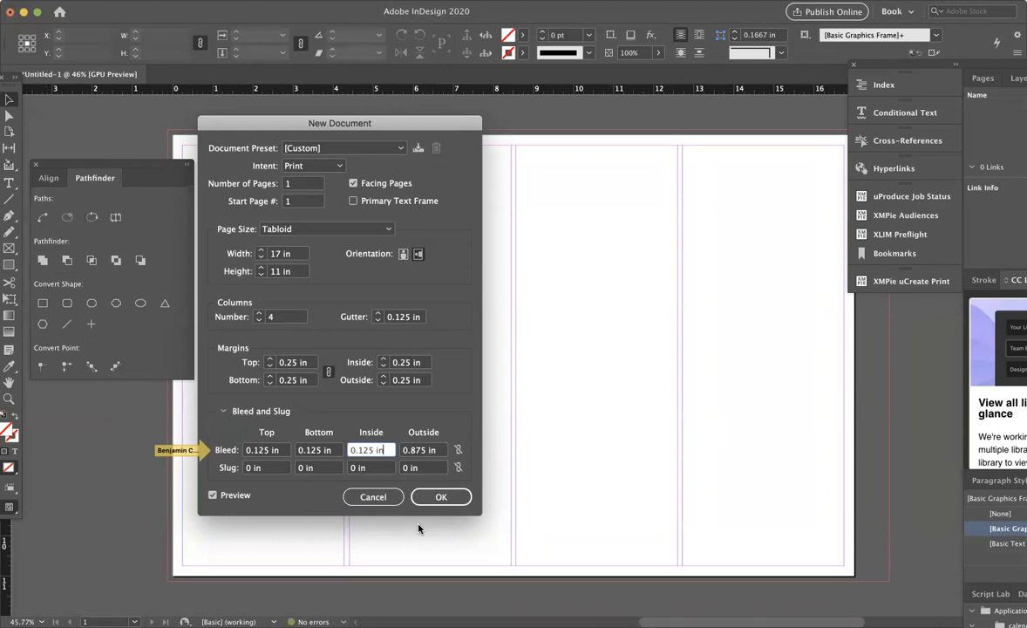
pyautogui.moveTo(439, 458)
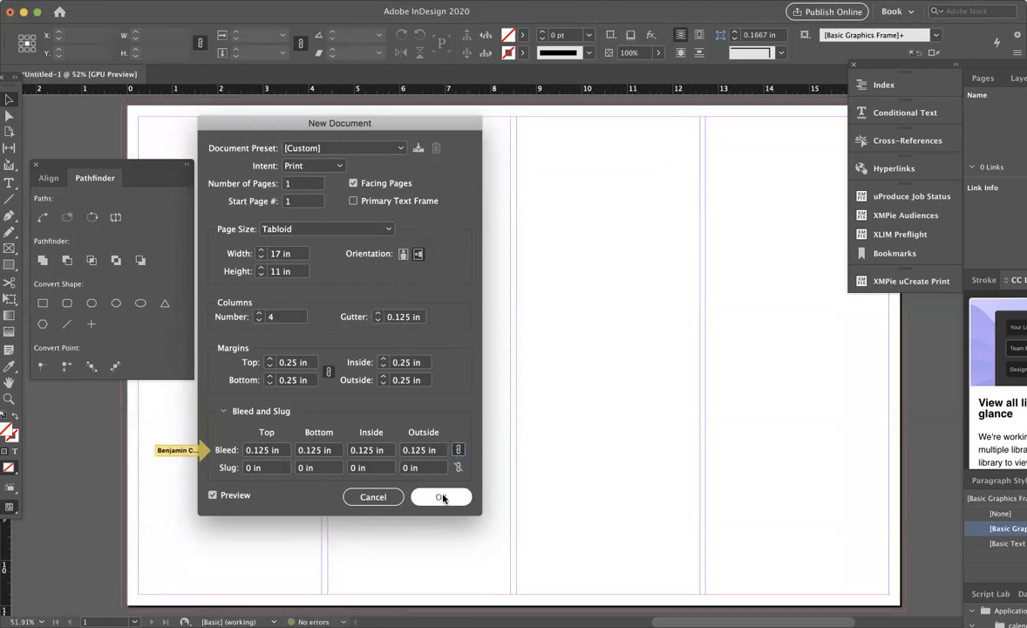
# - Confirm the New Document settings: landscape Tabloid, four columns, 0.125 in bleed
pyautogui.click(442, 498)
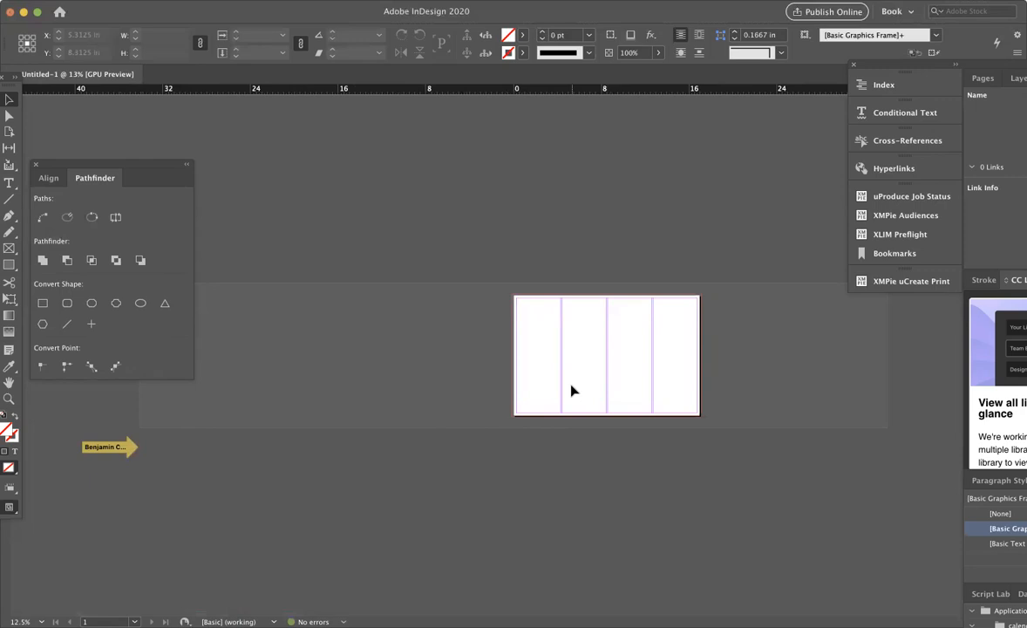
pyautogui.moveTo(645, 369)
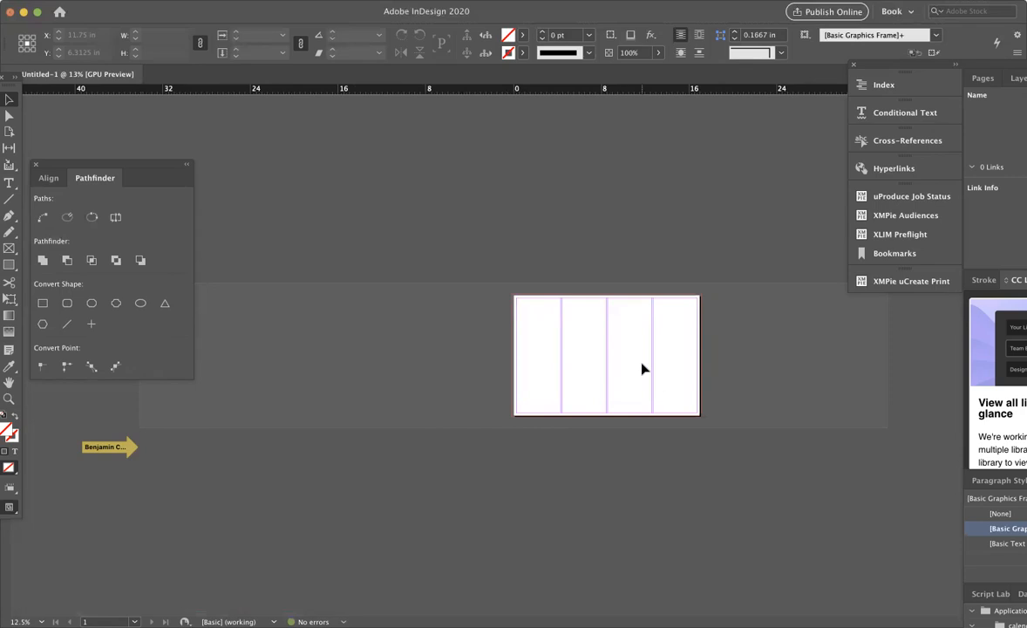
pyautogui.moveTo(623, 325)
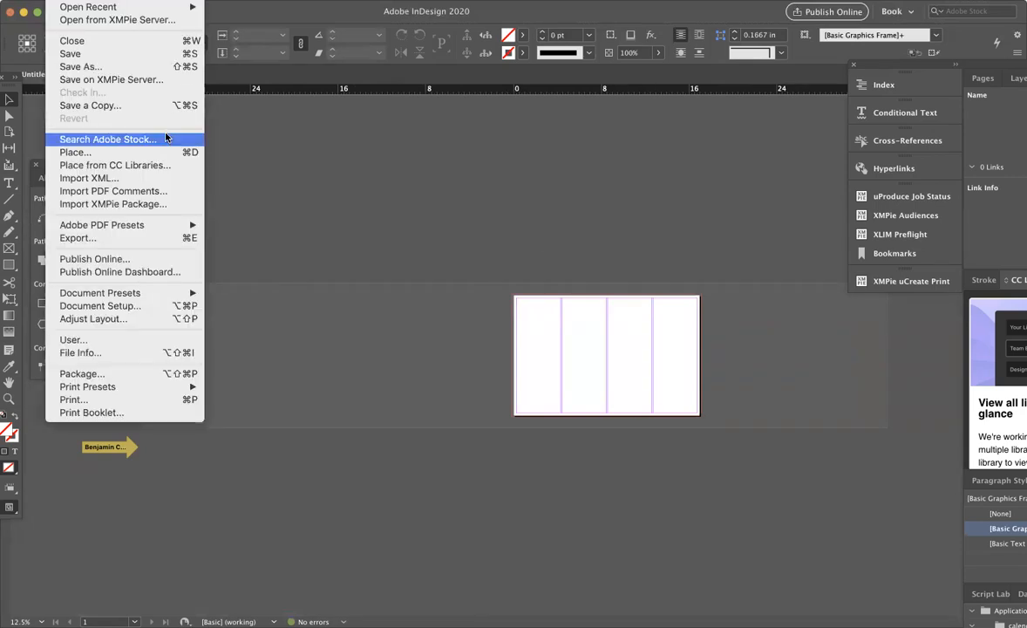
pyautogui.moveTo(100, 305)
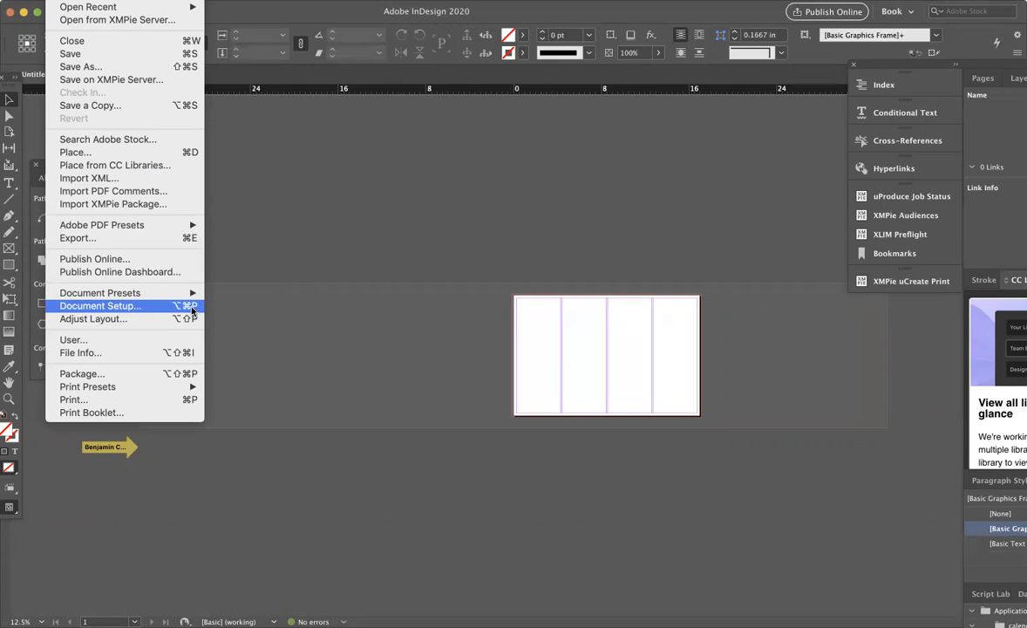
pyautogui.moveTo(163, 309)
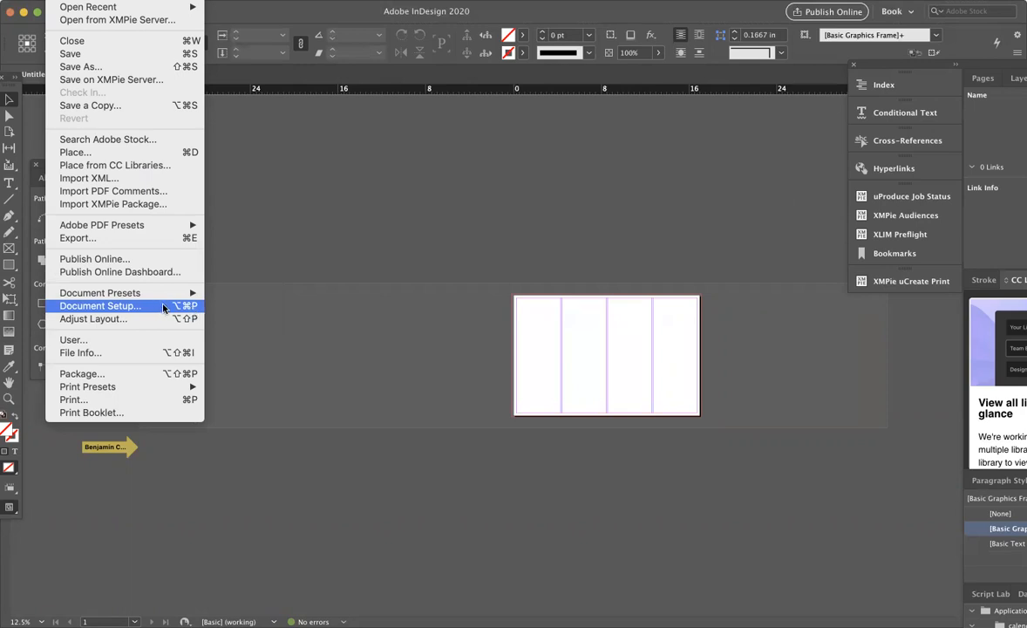
pyautogui.moveTo(157, 307)
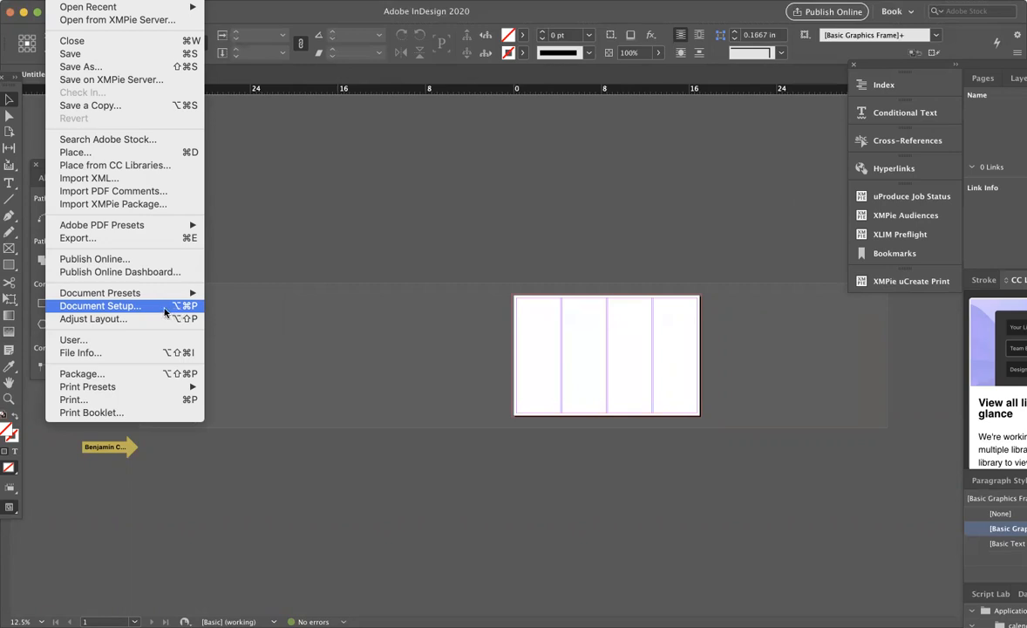
# - Open Document Setup for the untitled Tabloid document
pyautogui.click(99, 305)
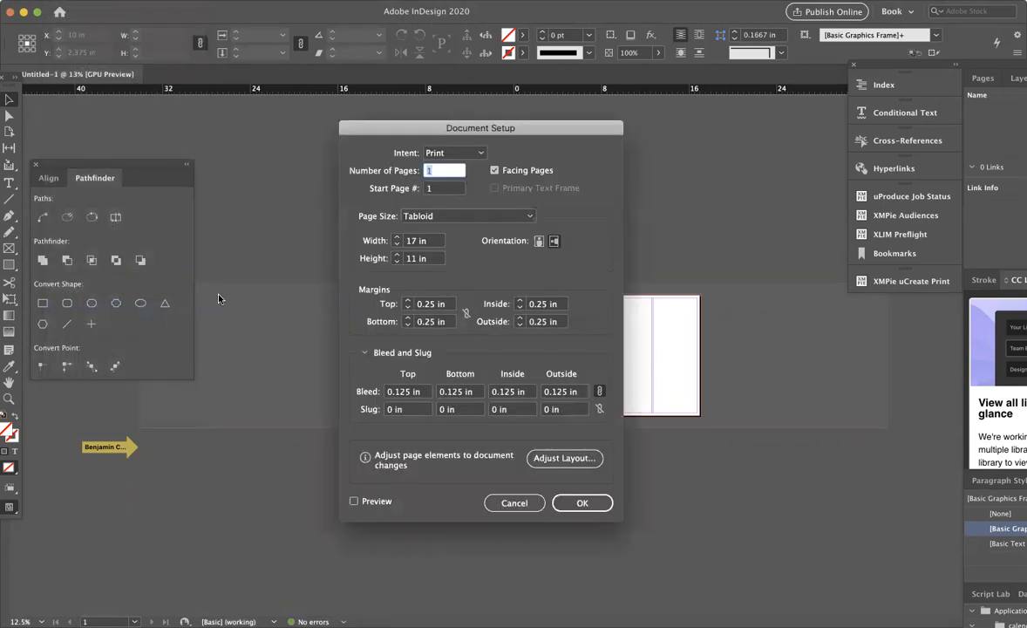
pyautogui.moveTo(294, 284)
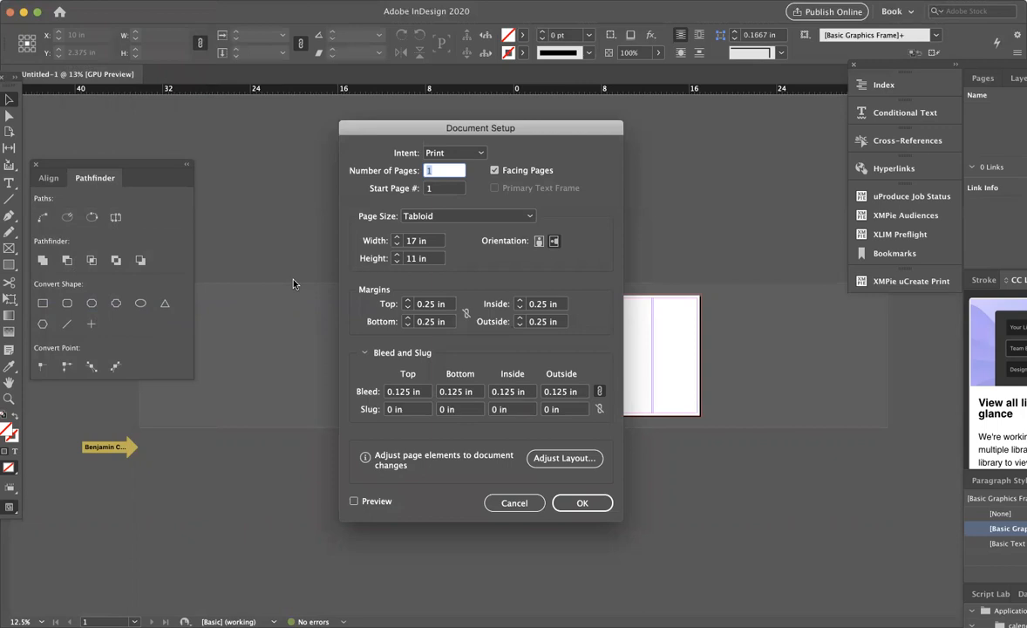
pyautogui.moveTo(434, 262)
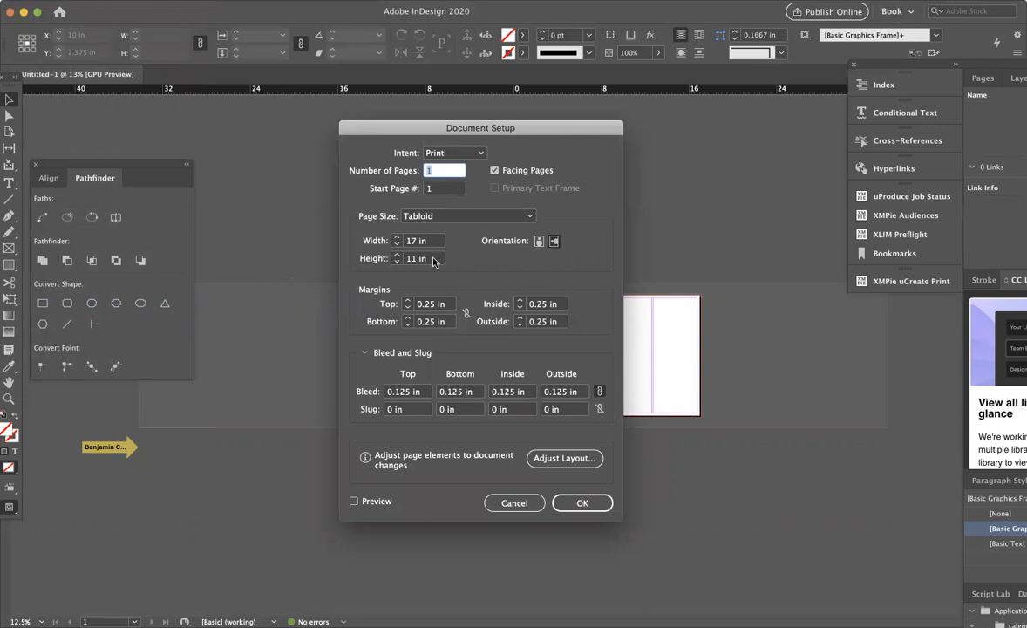
# - Choose Letter (8.5 × 11 in) as the page size and move the dialog aside
pyautogui.click(469, 215)
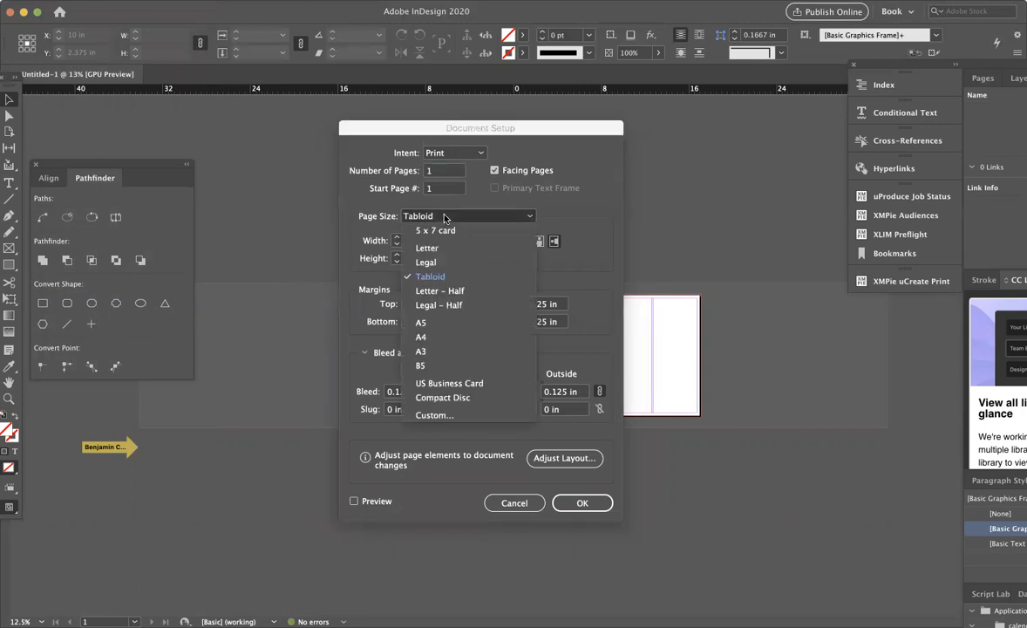
pyautogui.click(426, 248)
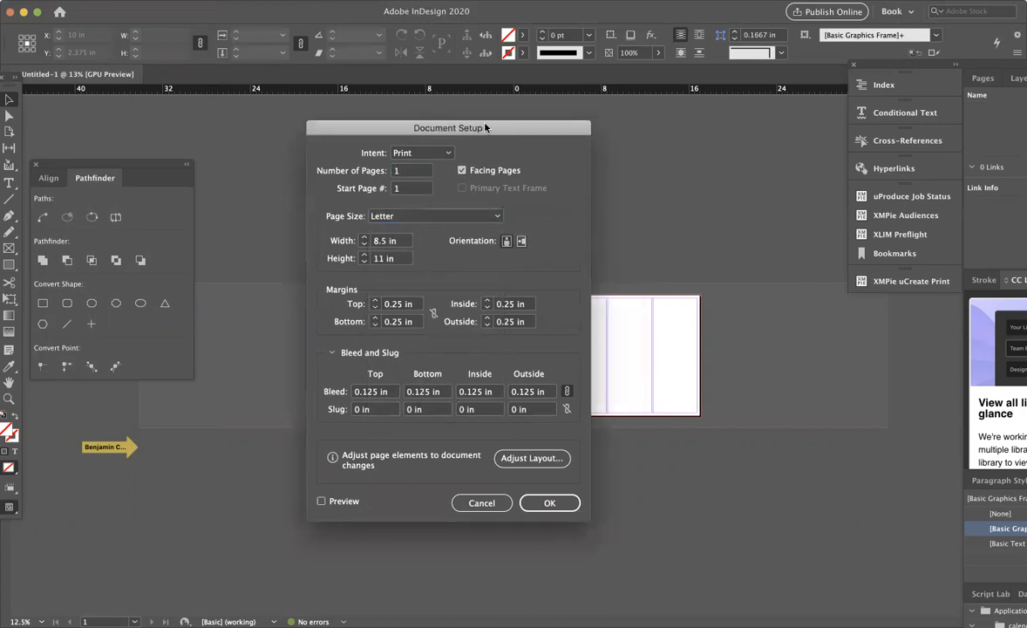
pyautogui.moveTo(447, 127); pyautogui.dragTo(312, 116)
pyautogui.write('4')
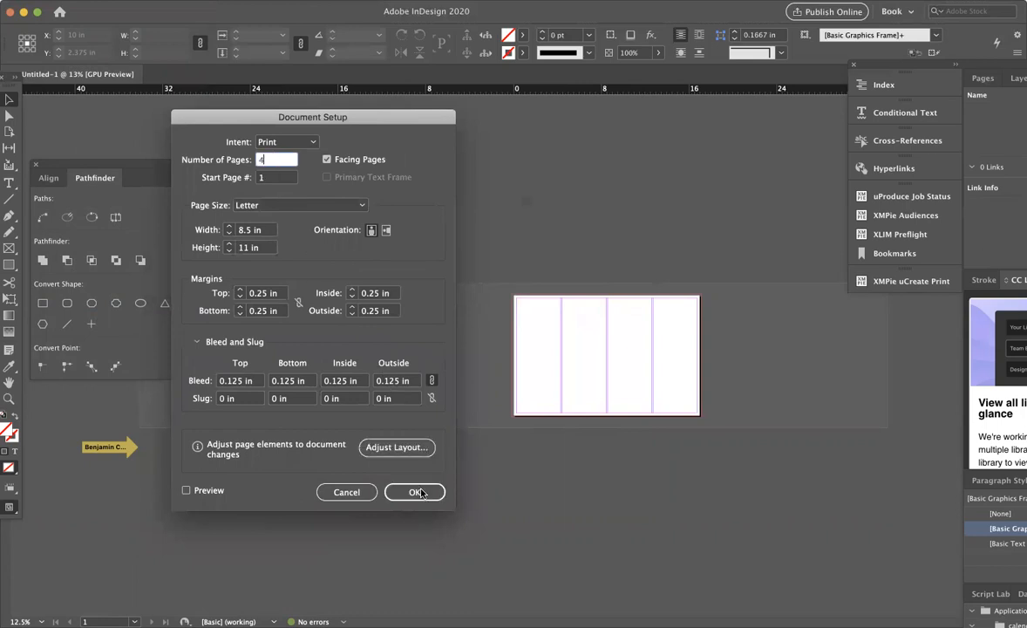
# - Apply the four Letter pages, then turn Facing Pages off and back on
pyautogui.click(415, 491)
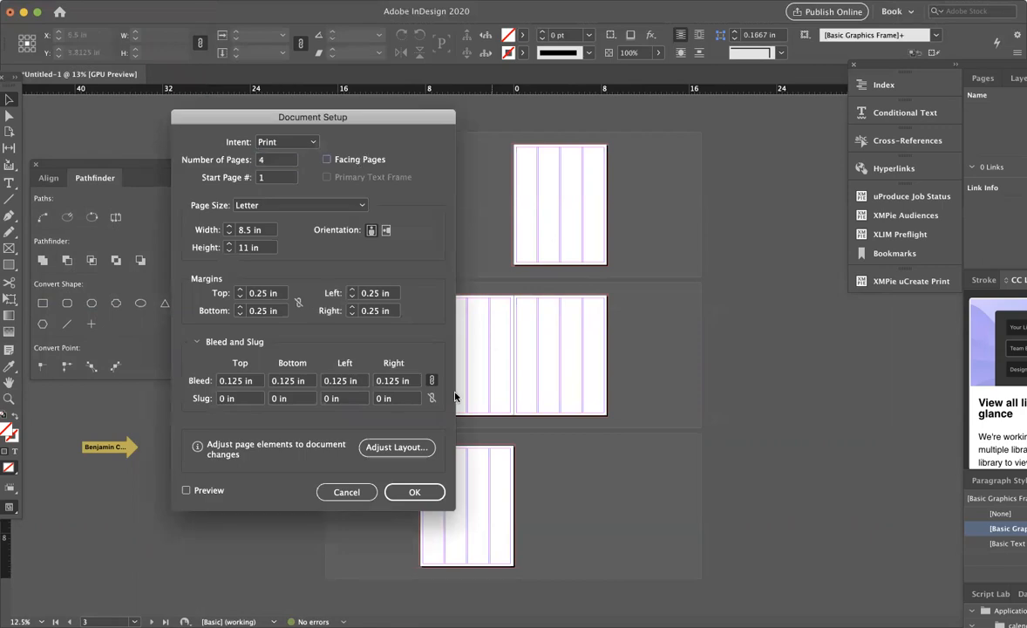
pyautogui.click(415, 492)
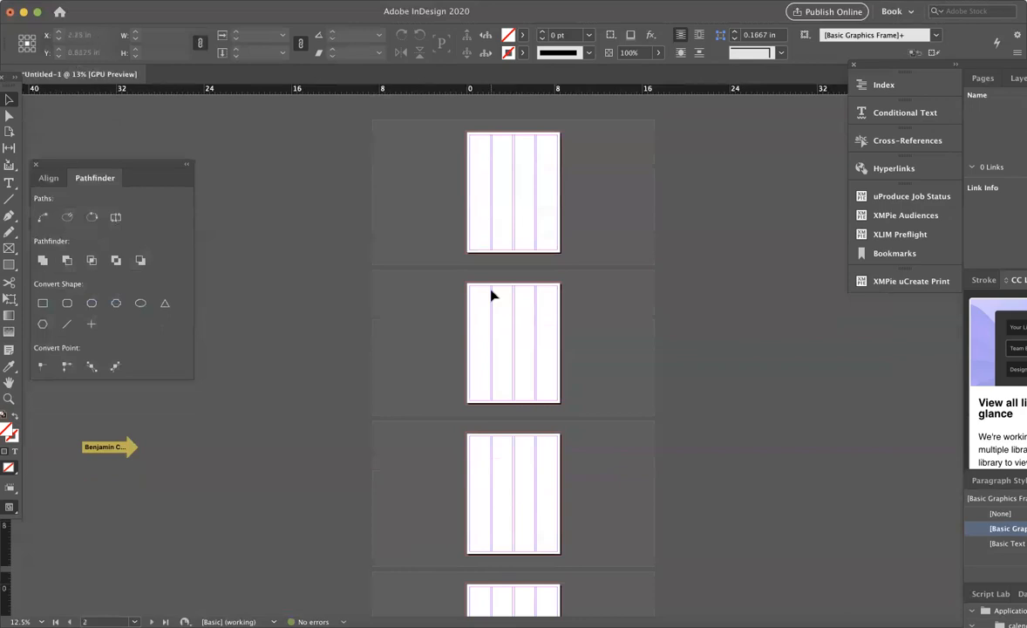
pyautogui.moveTo(497, 363)
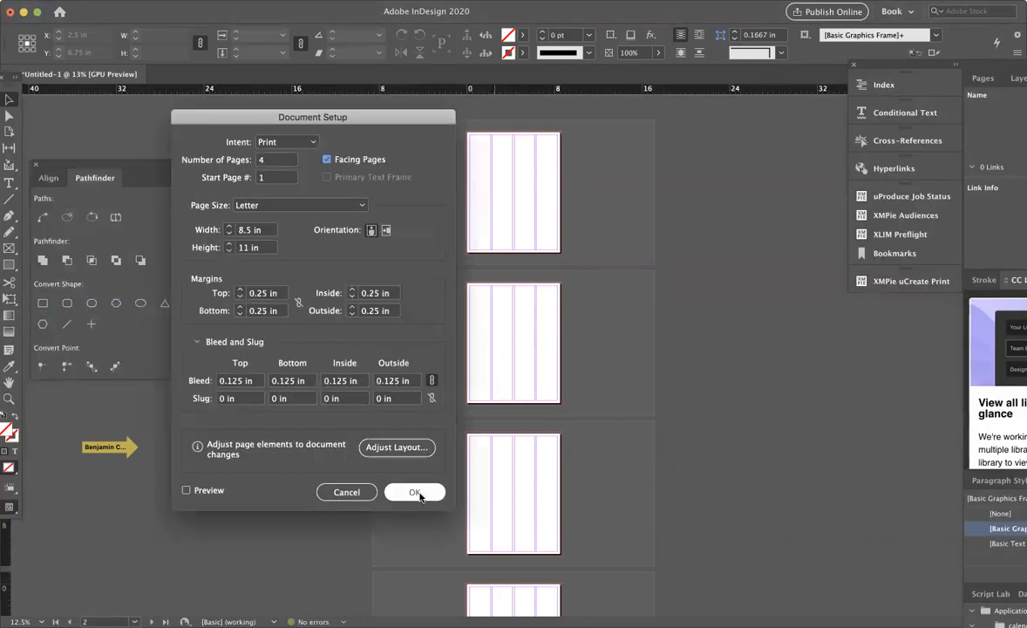
pyautogui.click(415, 492)
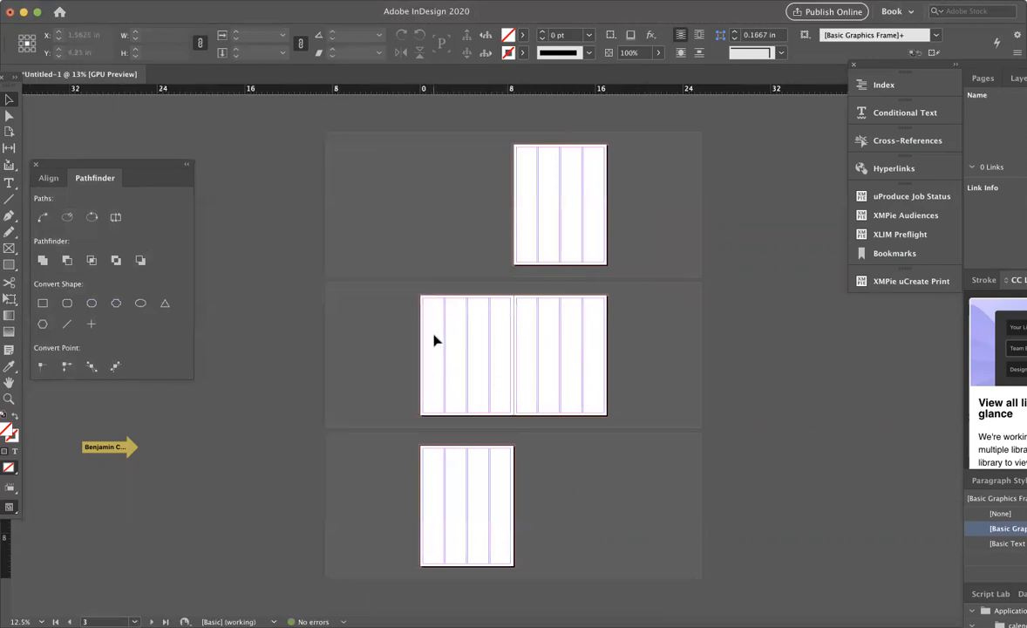
pyautogui.moveTo(596, 343)
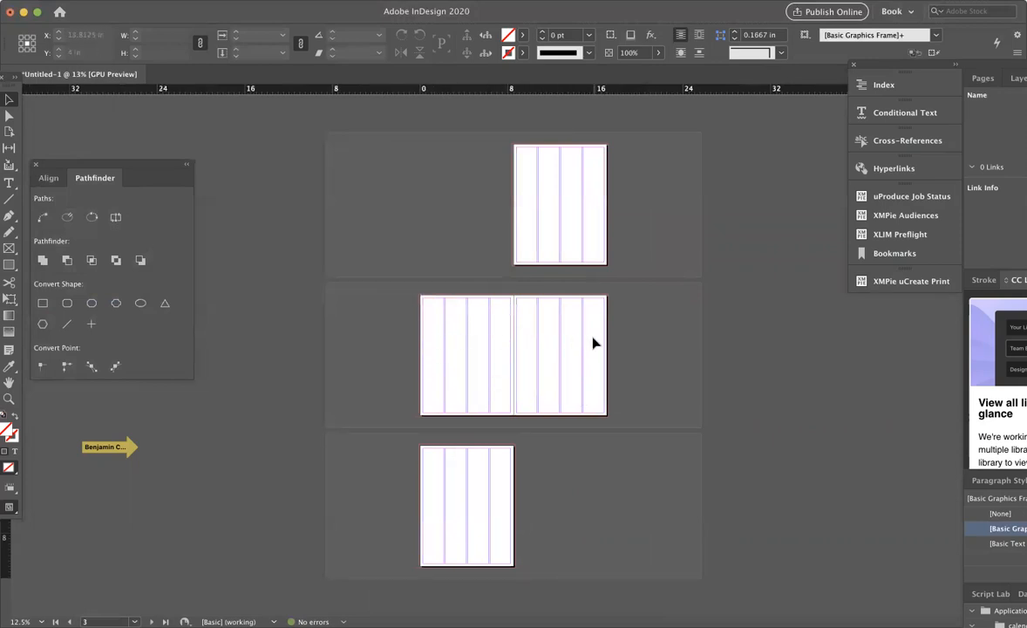